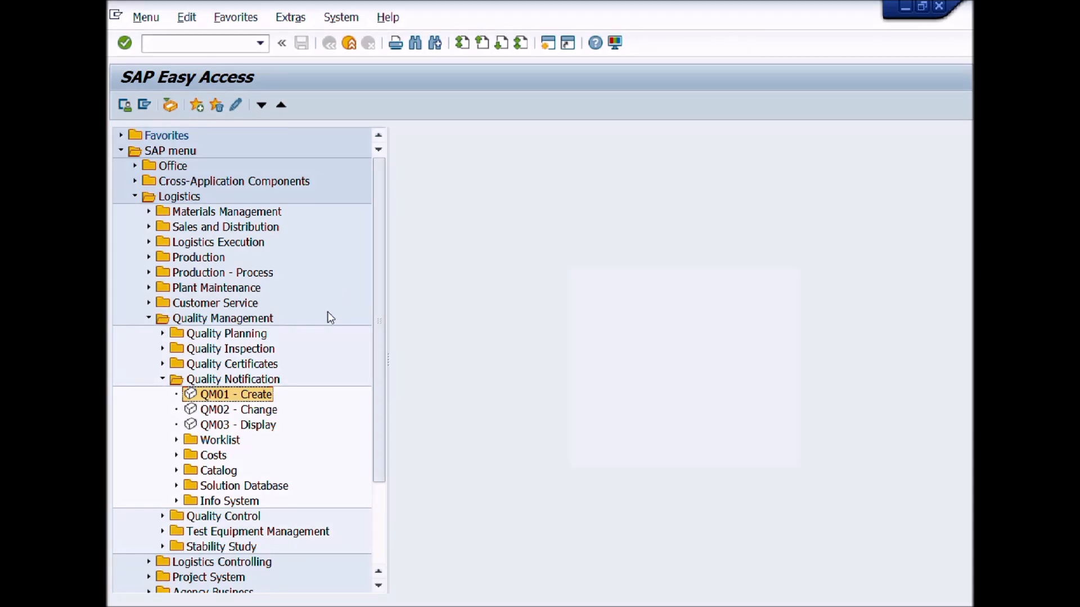
mouse_move(341, 306)
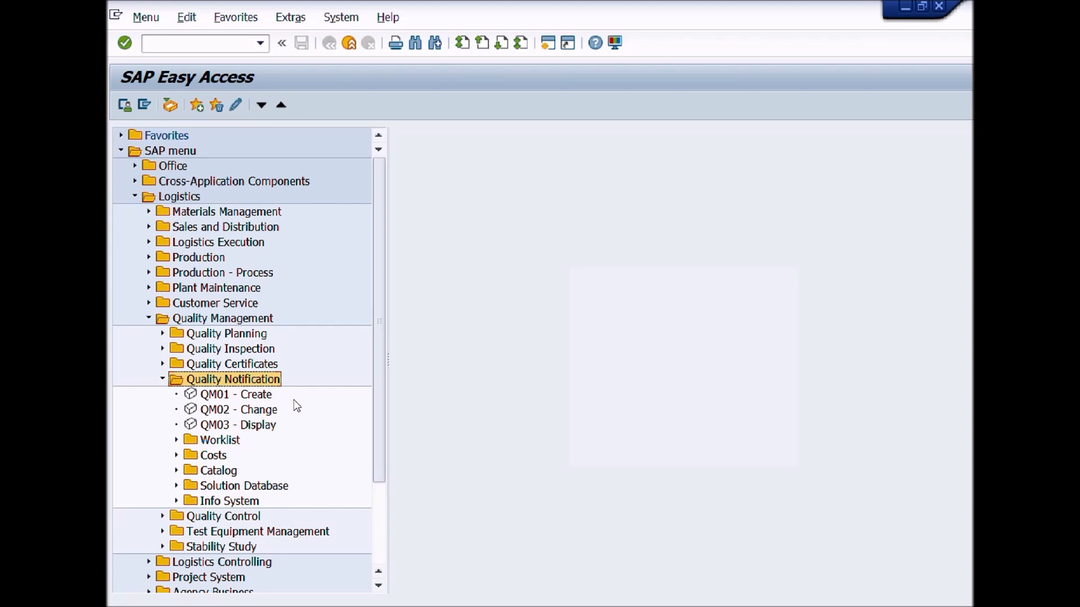
mouse_move(269, 402)
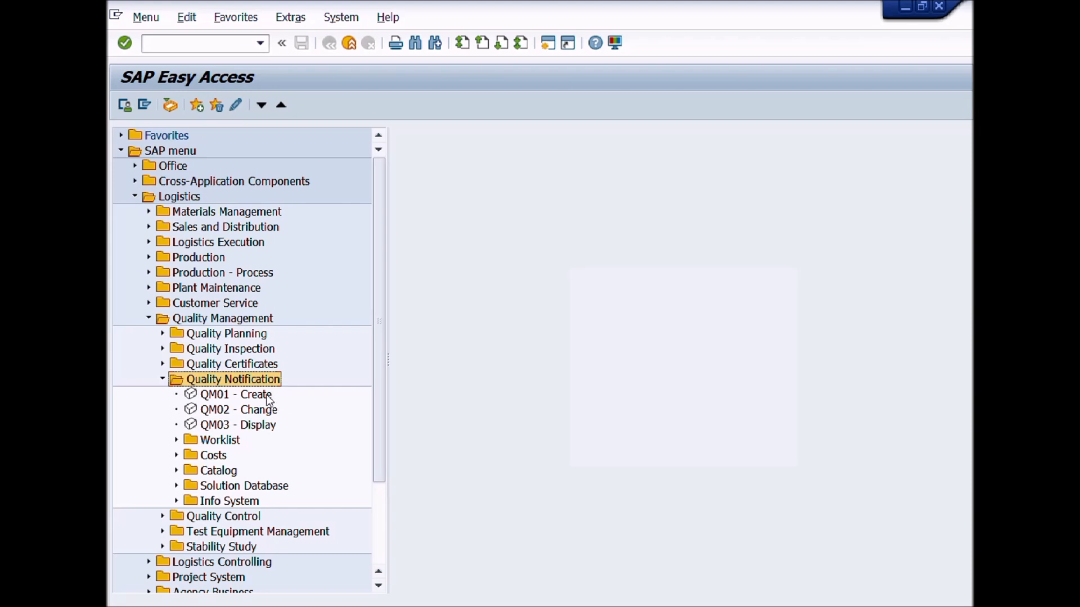
Run transaction QM01 to reach the Create Notification initial screen
text(Q)
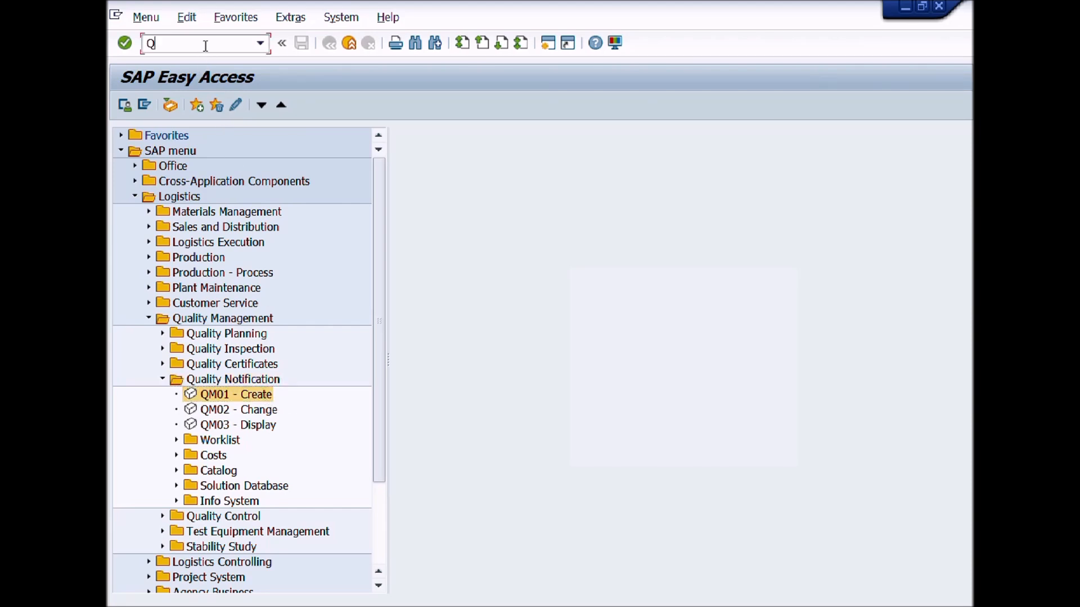
text(M01)
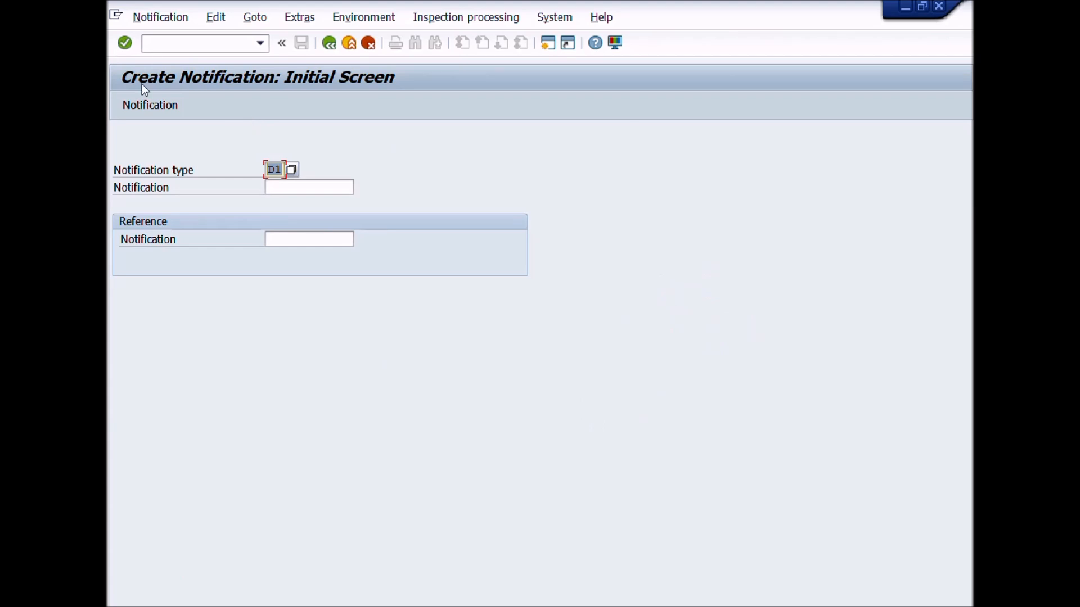
mouse_move(336, 87)
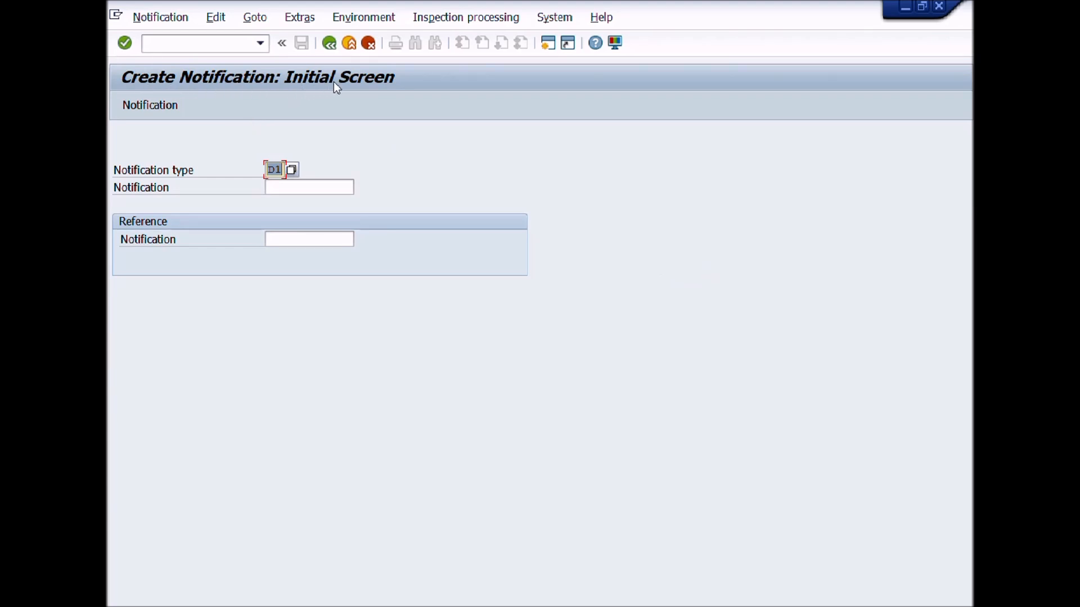
mouse_move(315, 151)
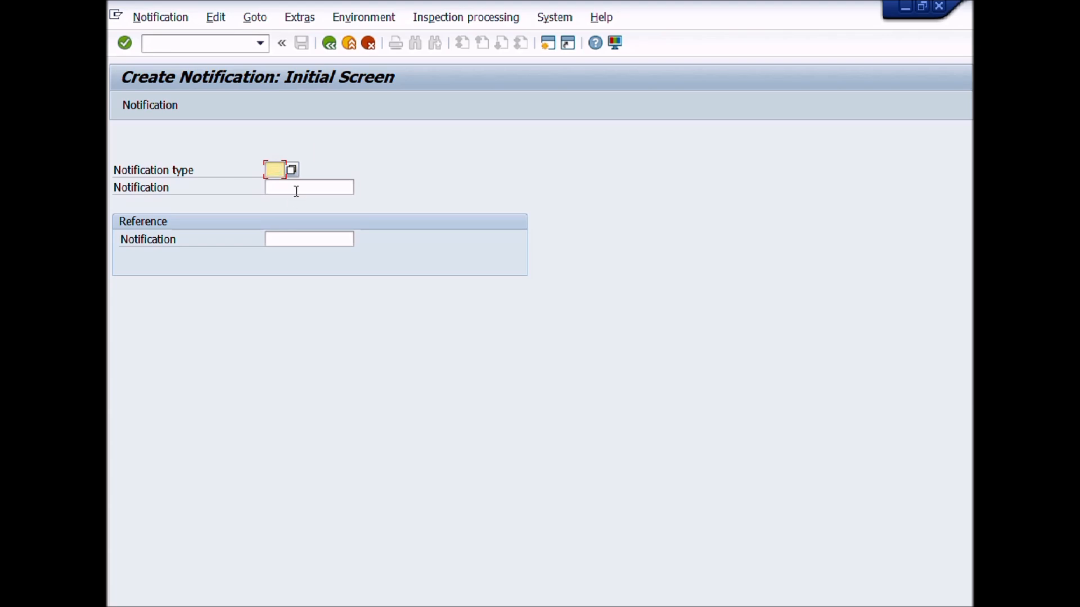
Choose D1 Process Deviation from the notification type value help
click(290, 170)
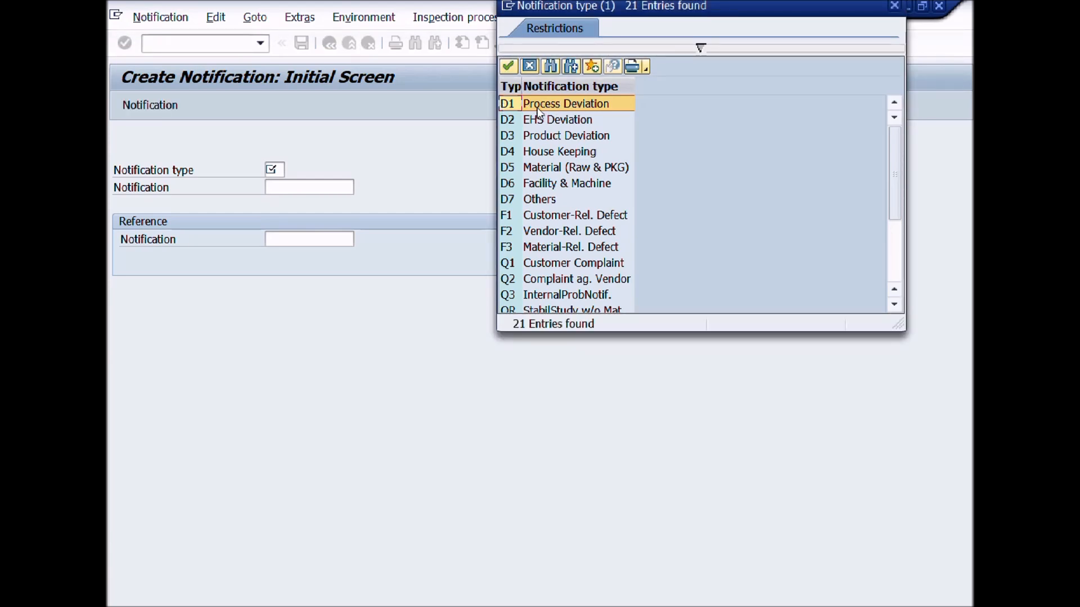
click(558, 120)
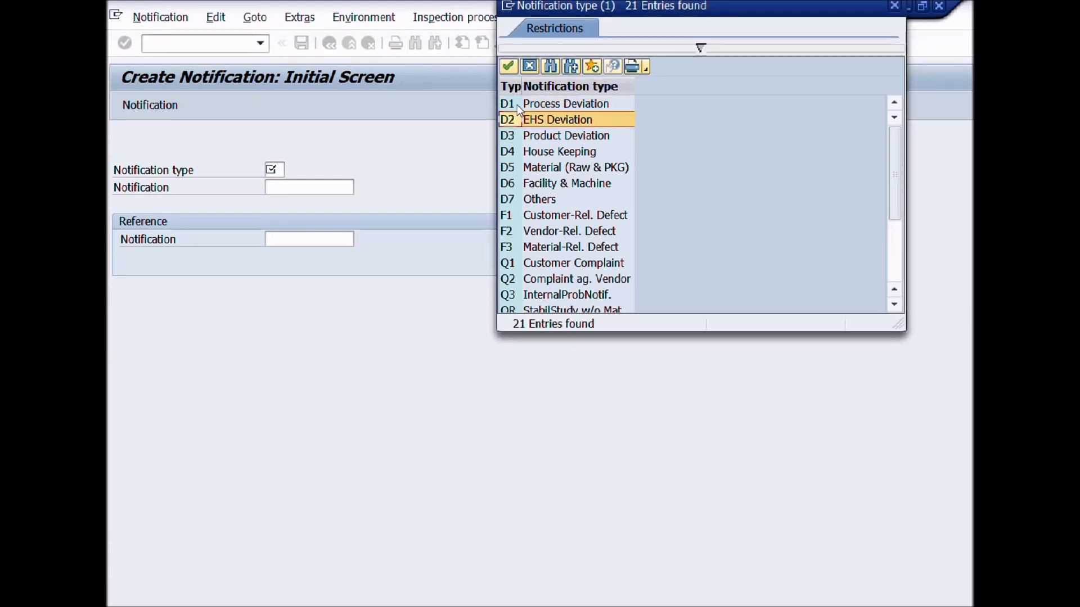
click(564, 103)
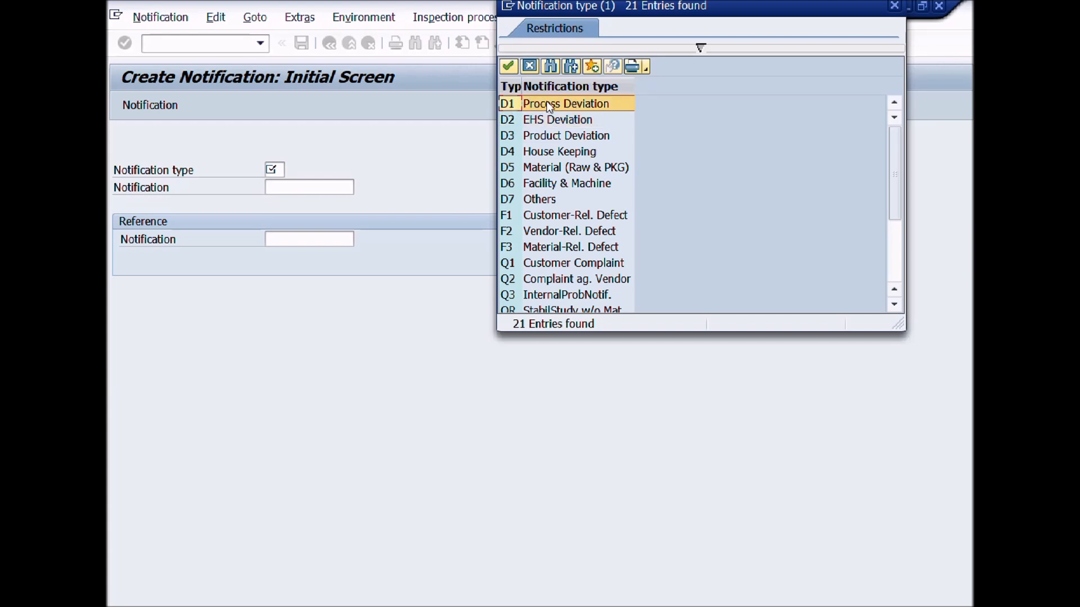
double_click(564, 102)
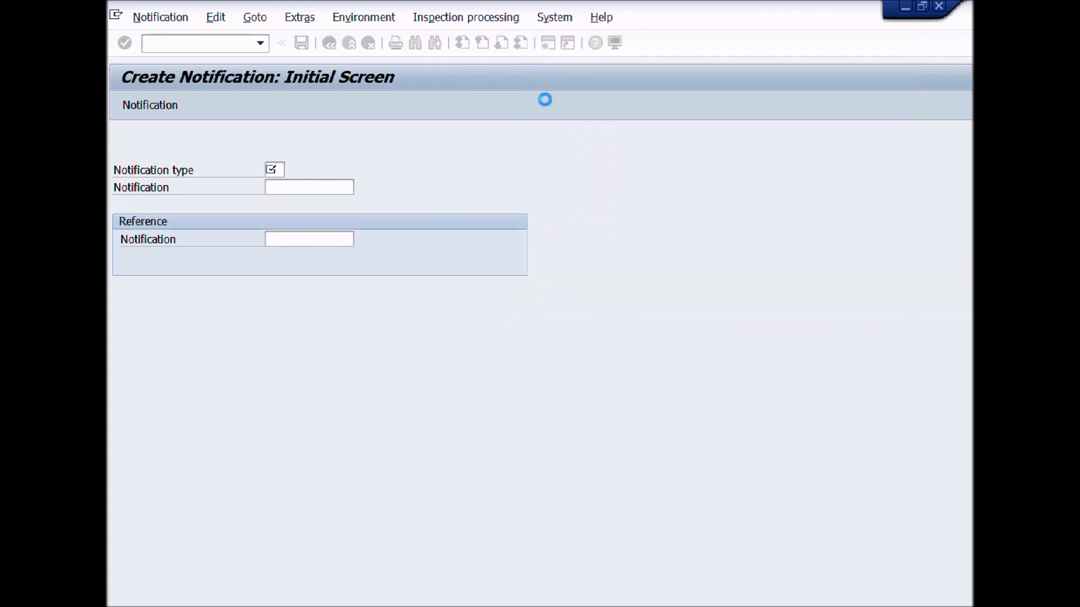
Confirm type D1 and proceed to the production order reference dialog
text(D1)
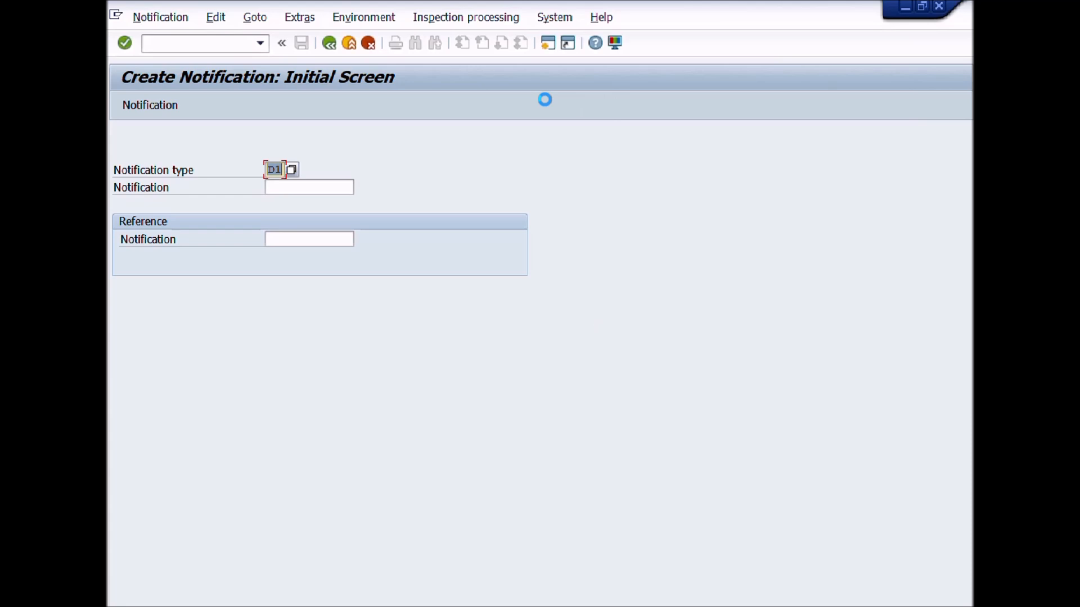
click(308, 186)
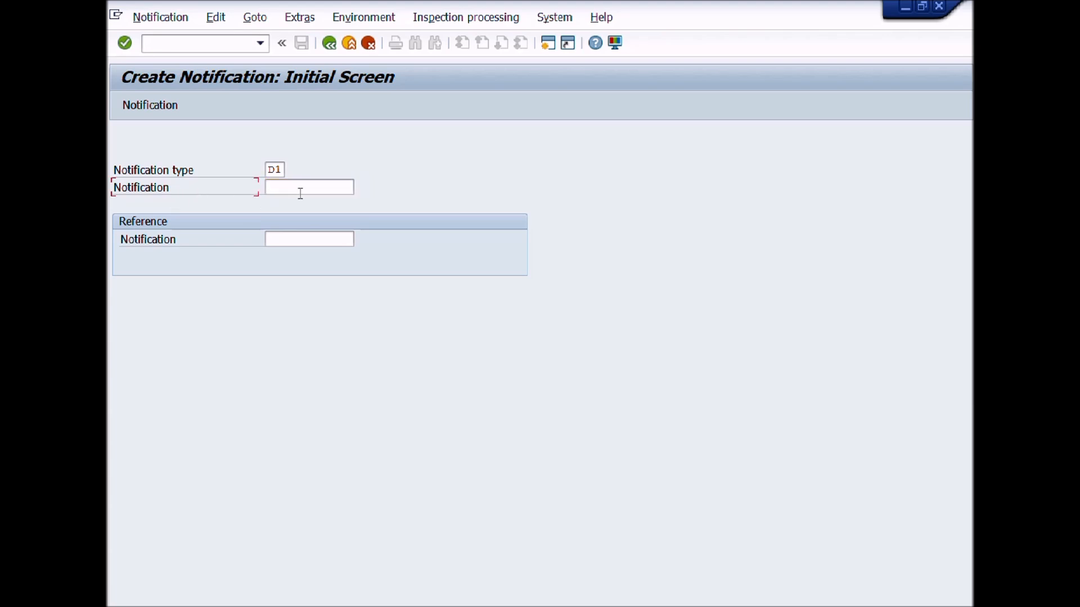
mouse_move(382, 182)
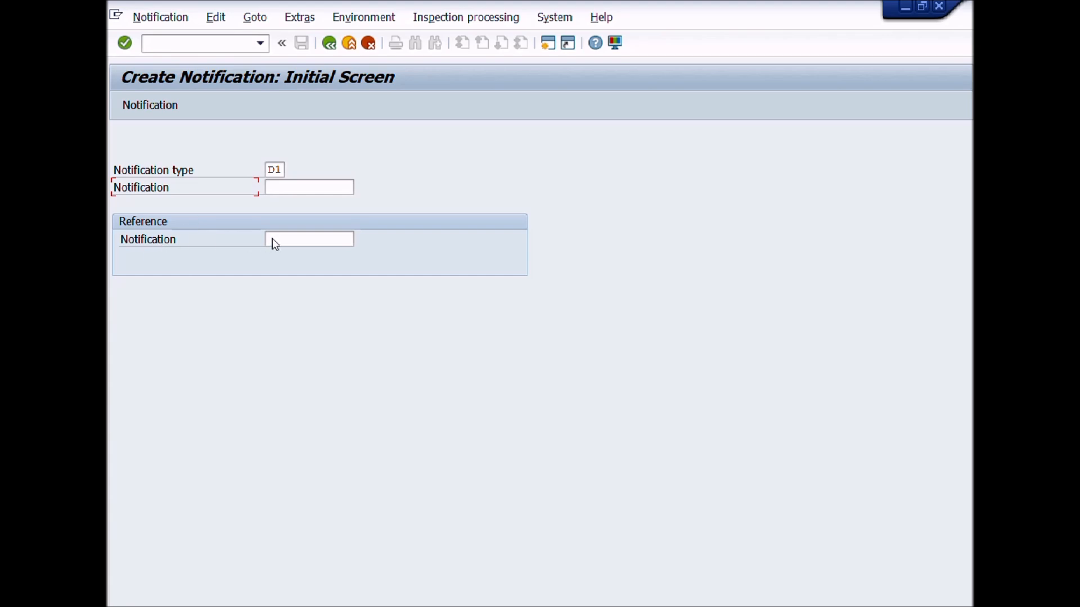
click(308, 238)
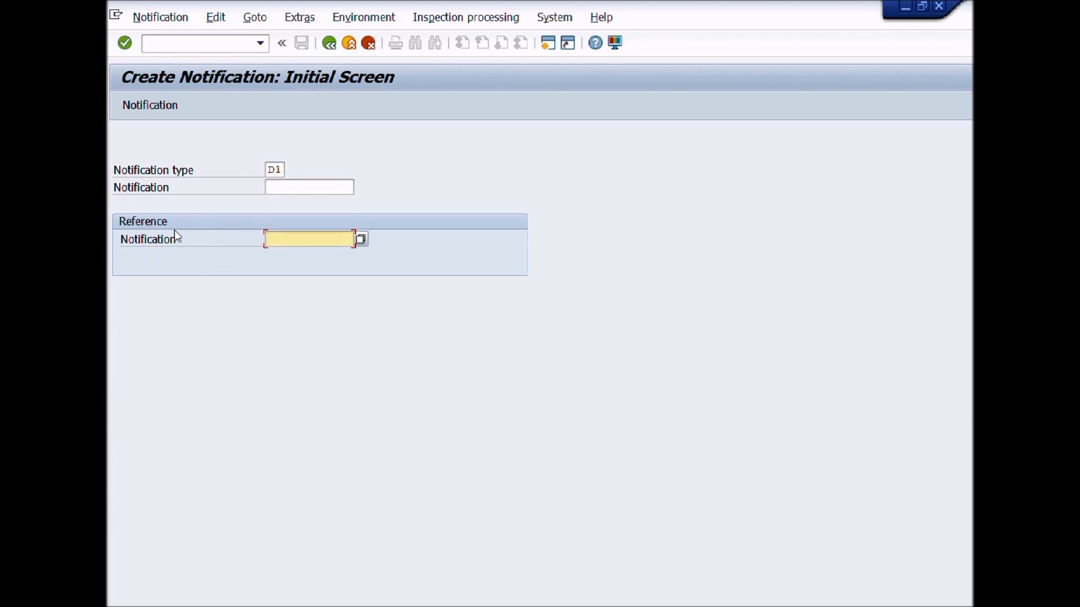
mouse_move(249, 147)
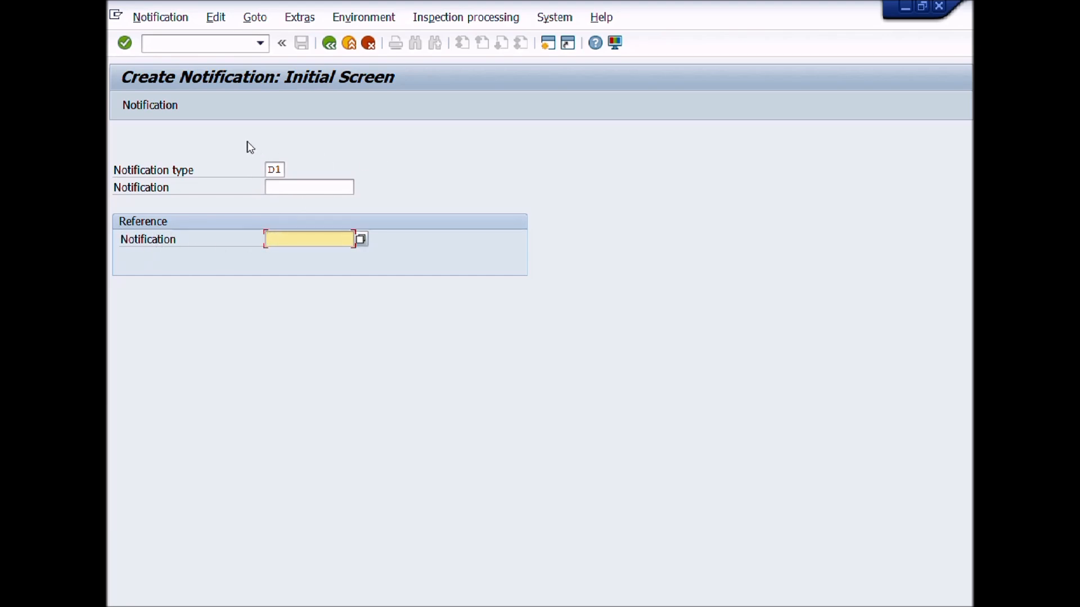
click(361, 238)
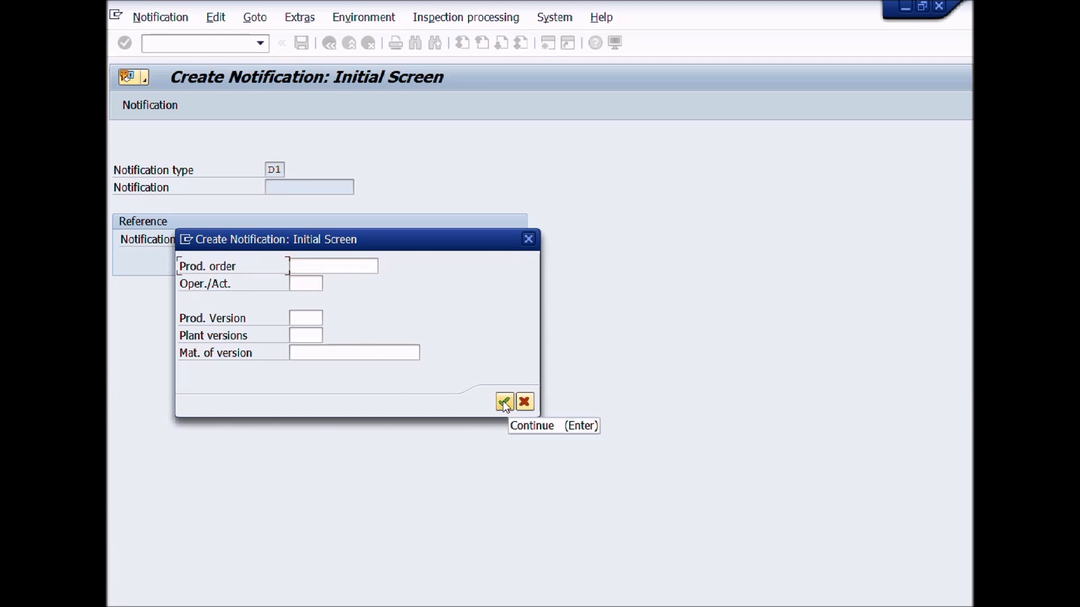
Continue past the production order dialog into the Process Deviation notification
click(503, 401)
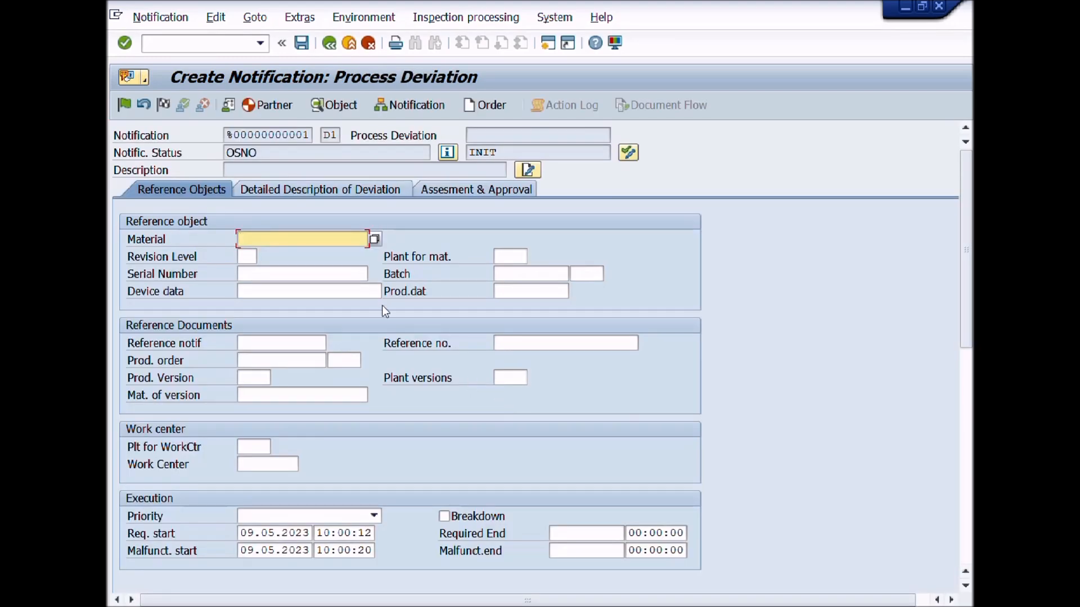
mouse_move(344, 250)
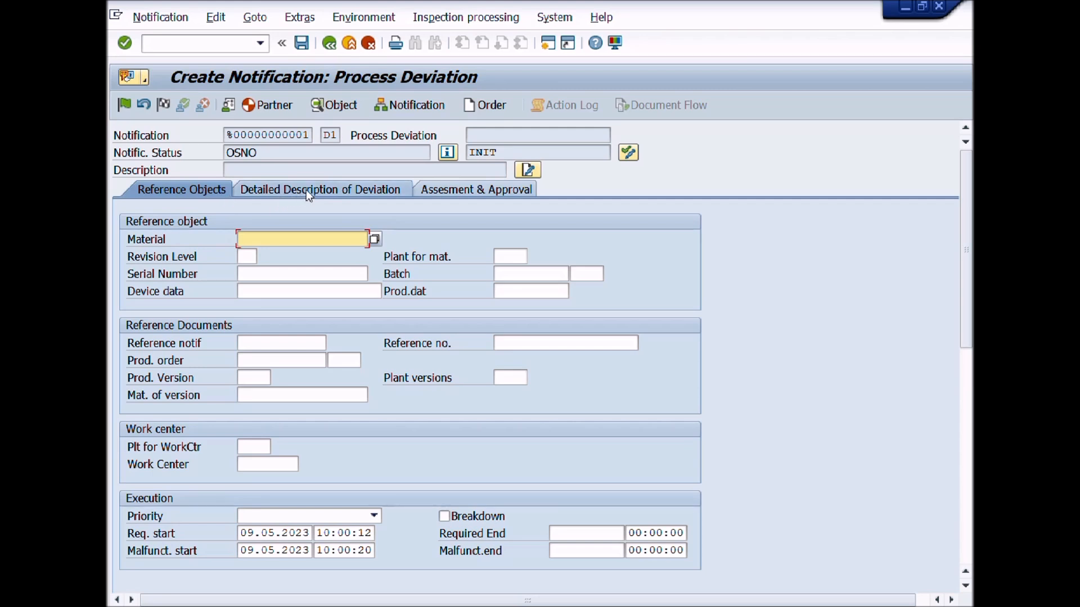
mouse_move(458, 200)
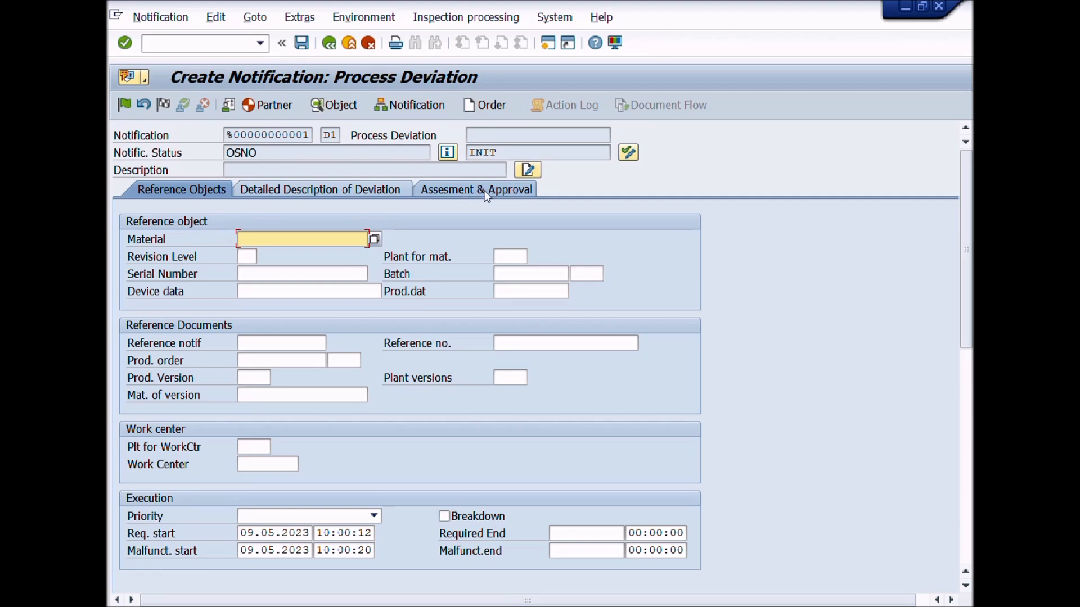
mouse_move(441, 189)
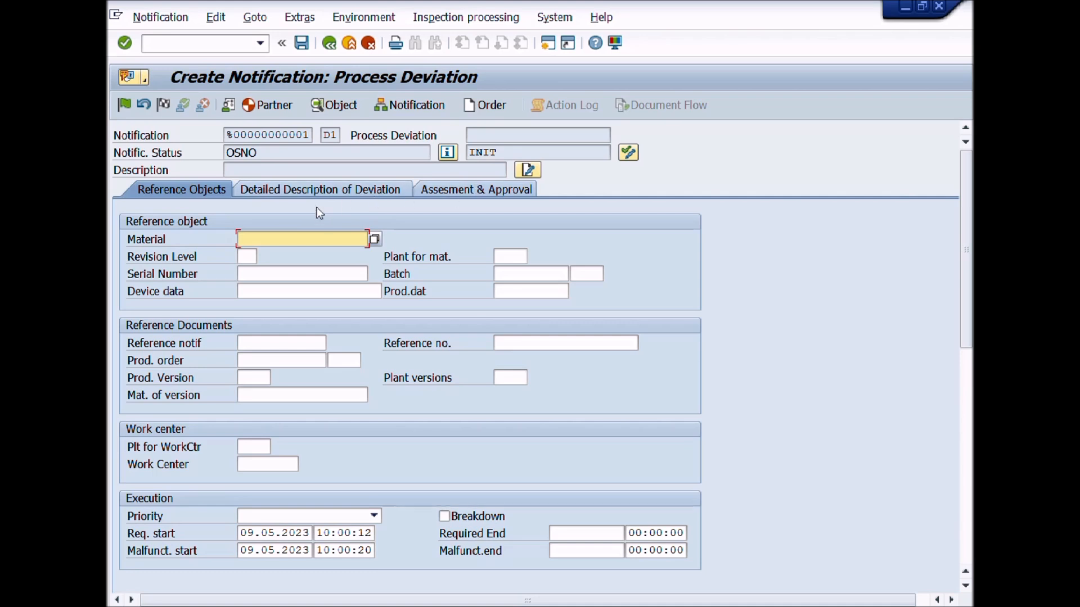
mouse_move(209, 227)
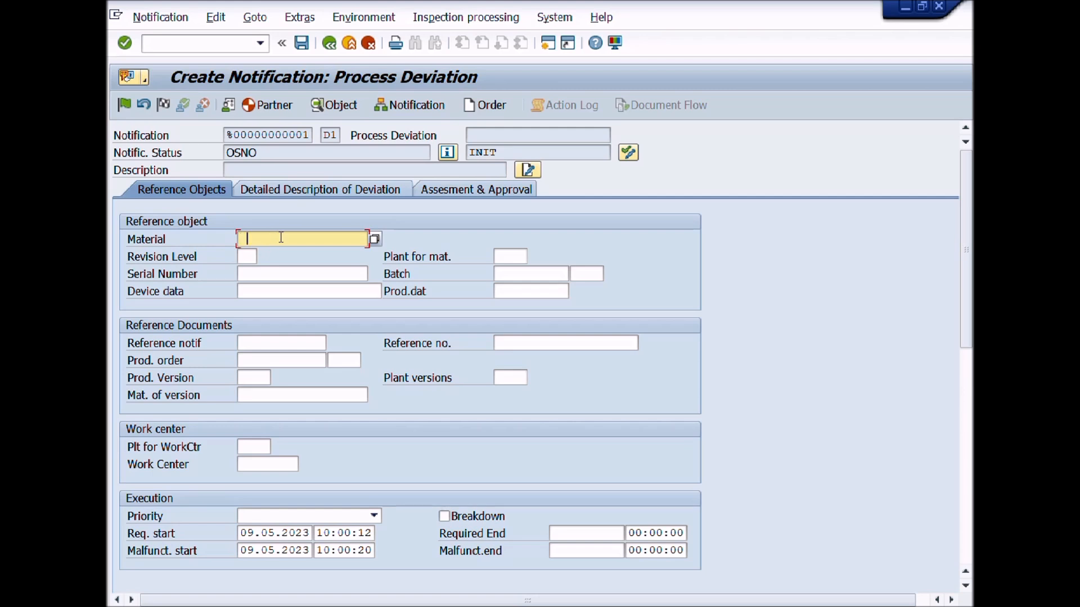
text(40000788)
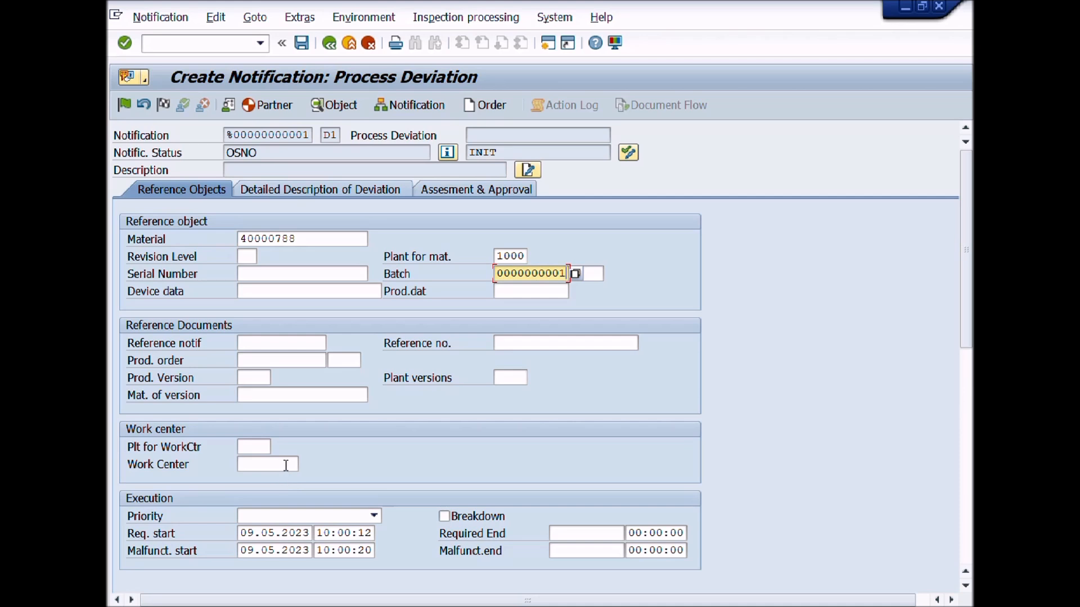
mouse_move(293, 511)
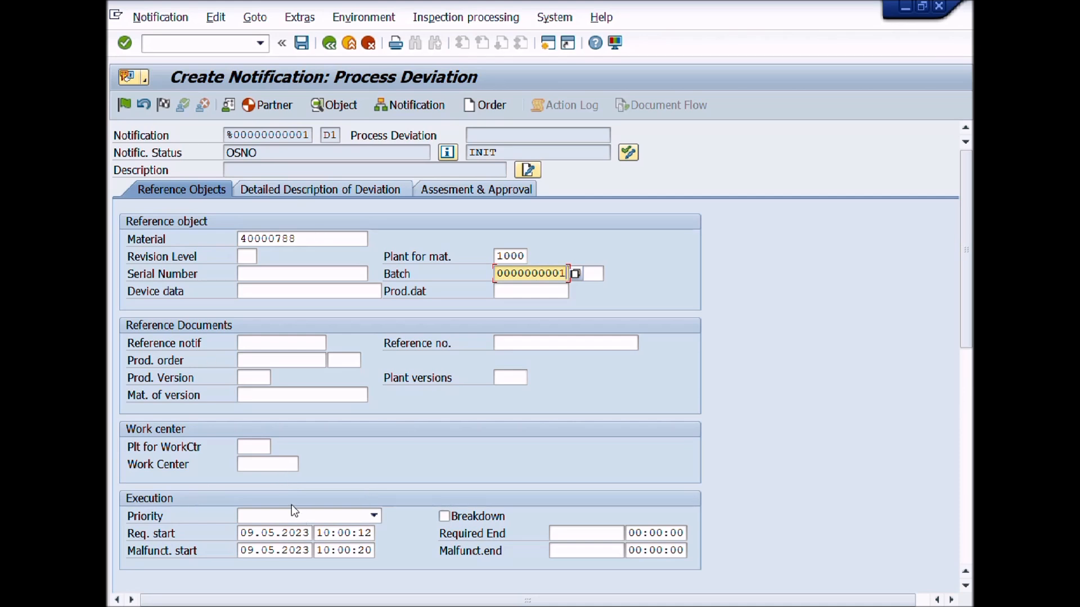
Set the notification priority to 2-High
click(373, 516)
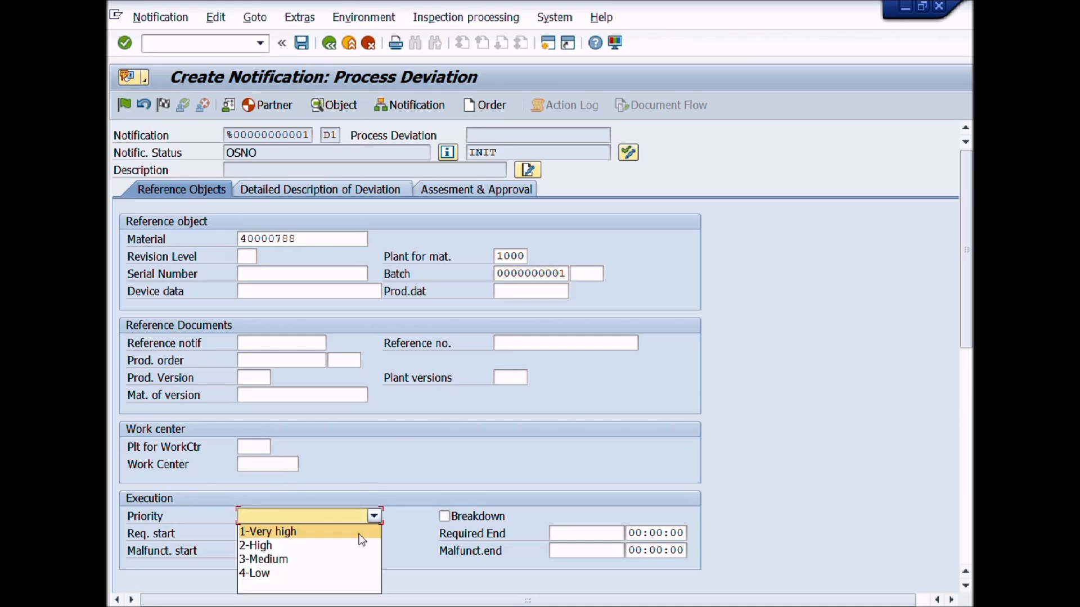
click(255, 545)
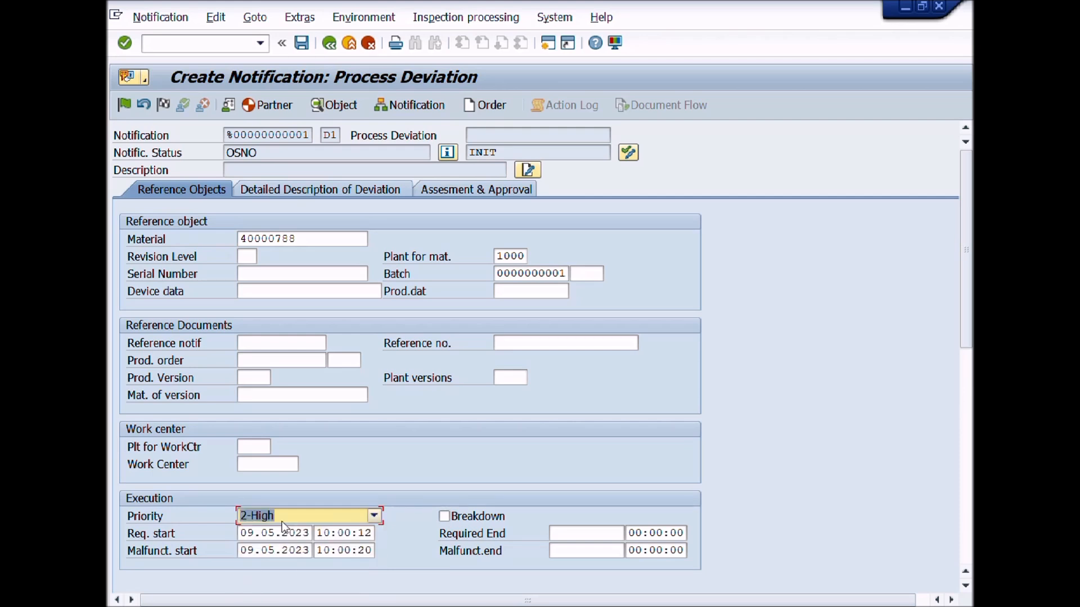
mouse_move(340, 520)
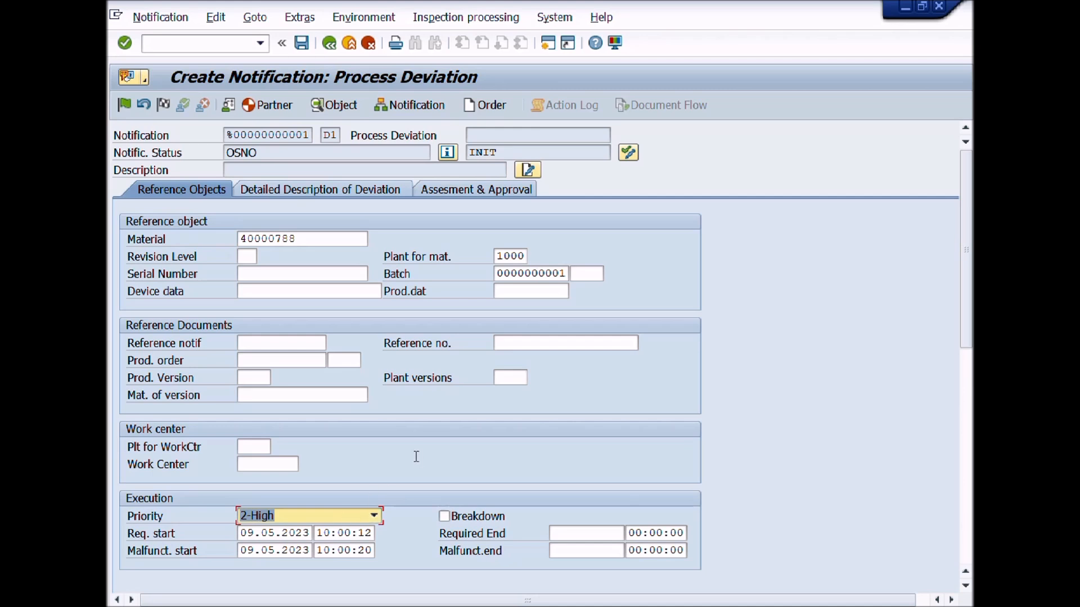
mouse_move(191, 467)
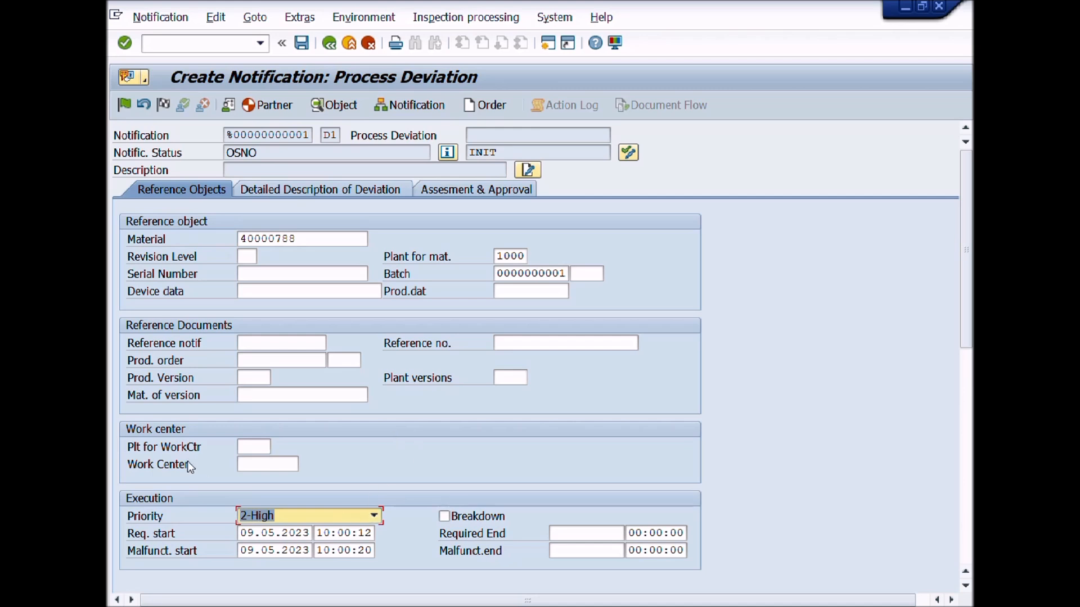
mouse_move(295, 474)
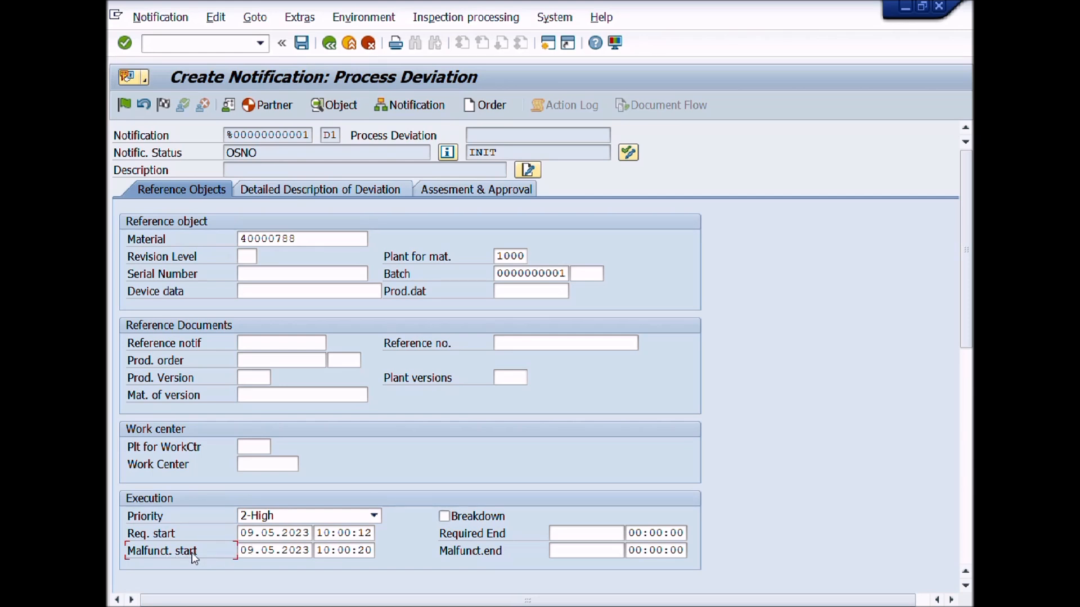
Show the F1 help for the malfunction start date field
key(f1)
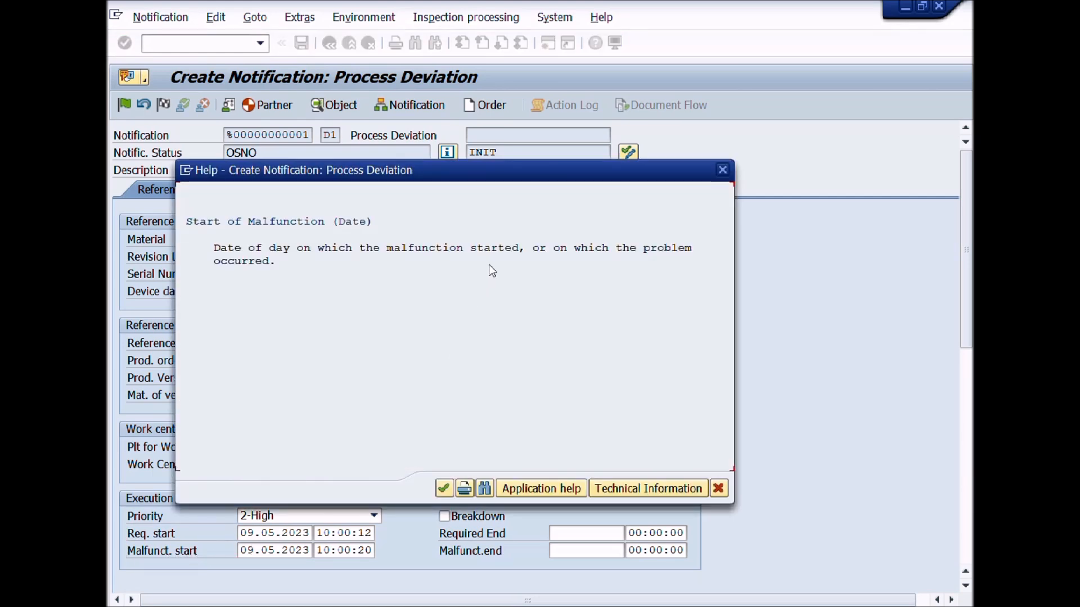
mouse_move(240, 275)
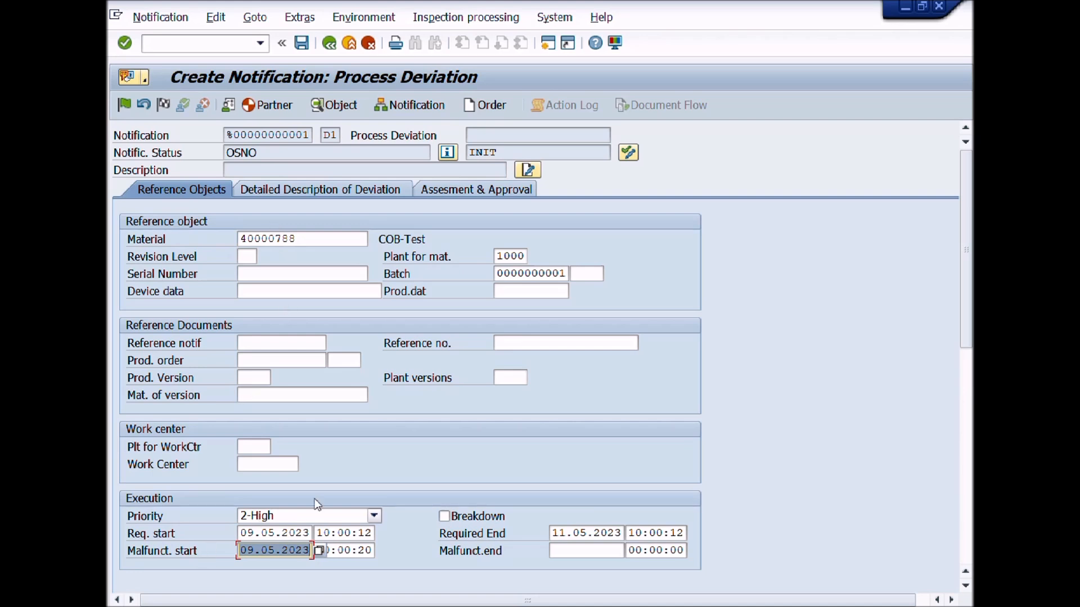
mouse_move(306, 547)
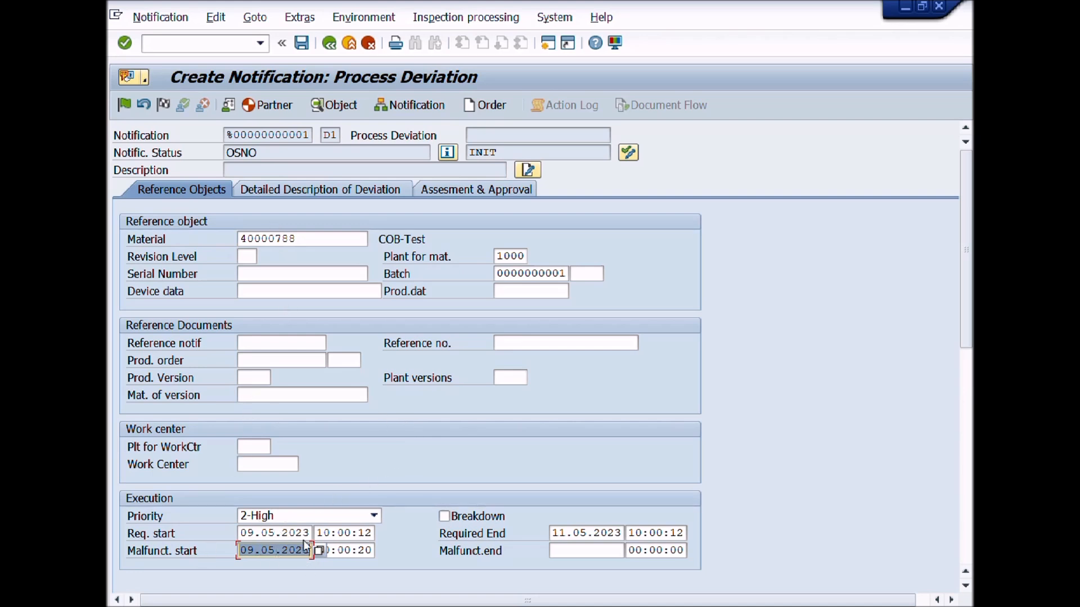
mouse_move(279, 310)
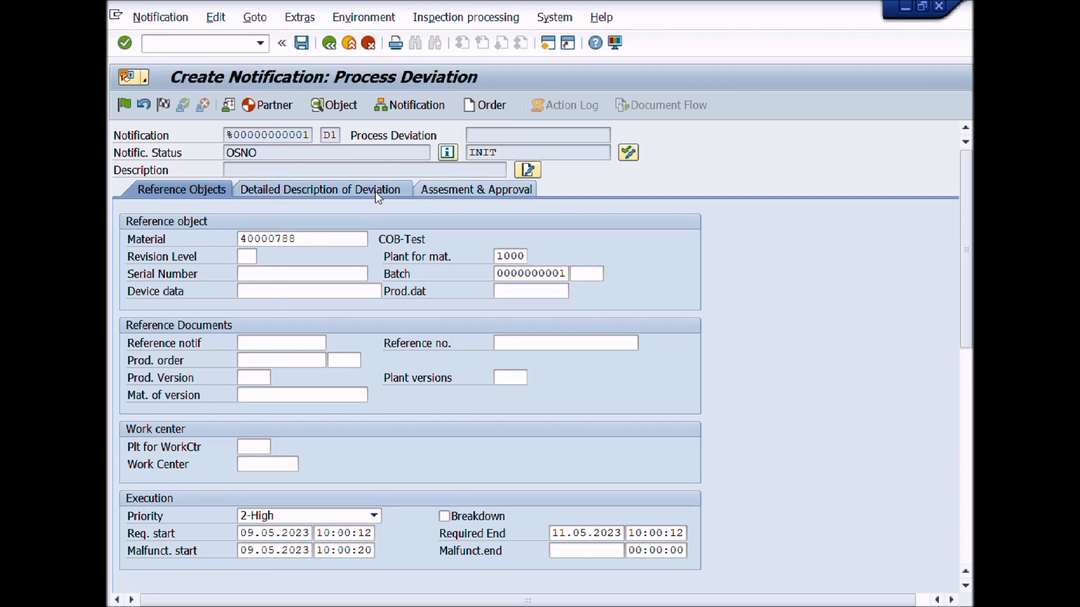
Bring up the coding catalog on the Detailed Description of Deviation view
click(321, 189)
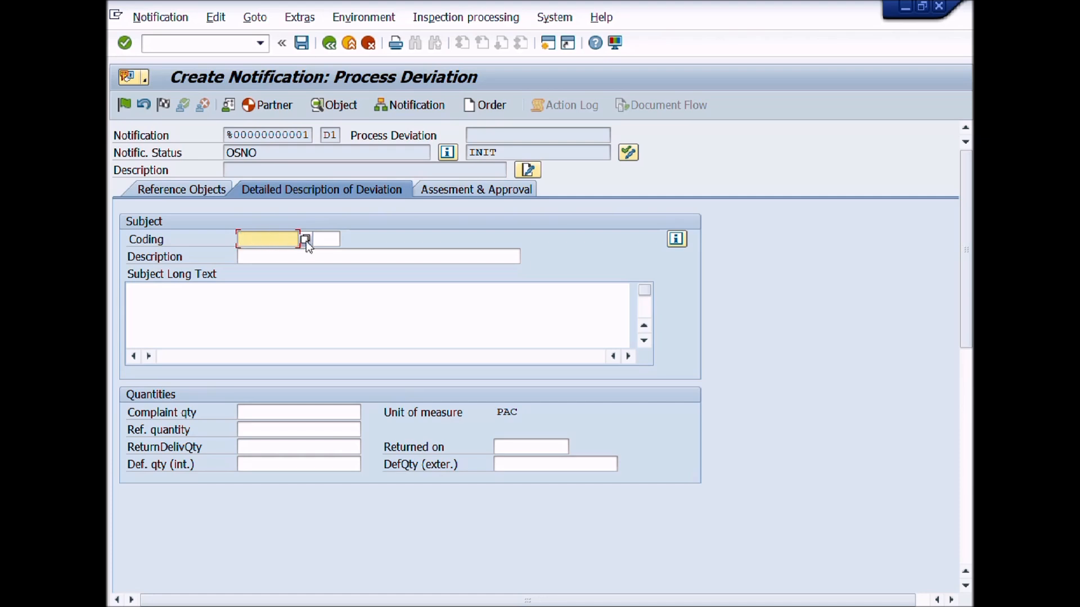
click(306, 238)
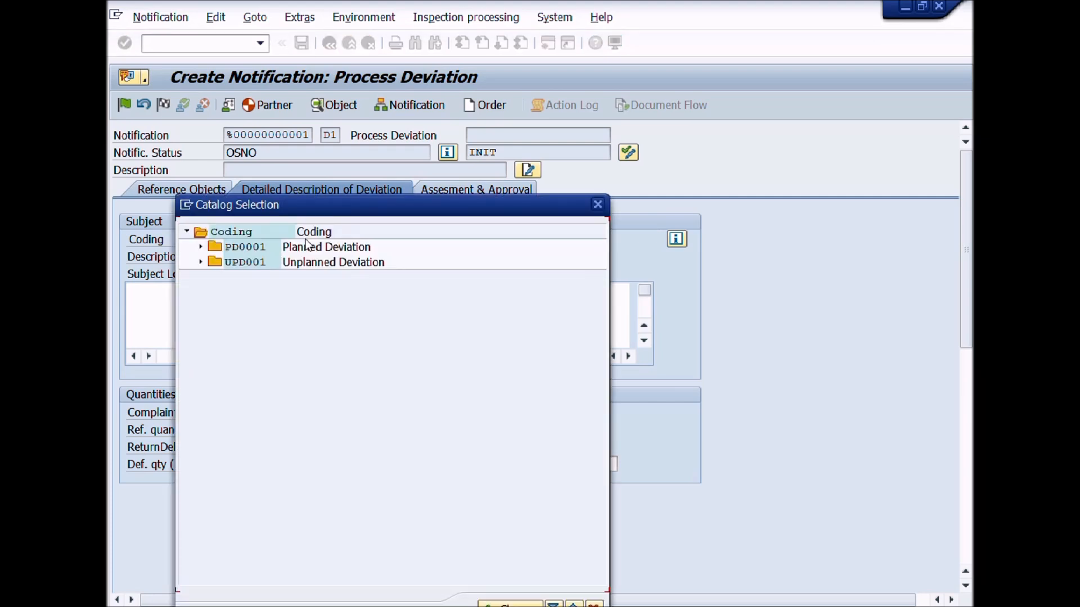
Code the deviation as UPD001 Unplanned Deviation, 0001 Minor
click(333, 262)
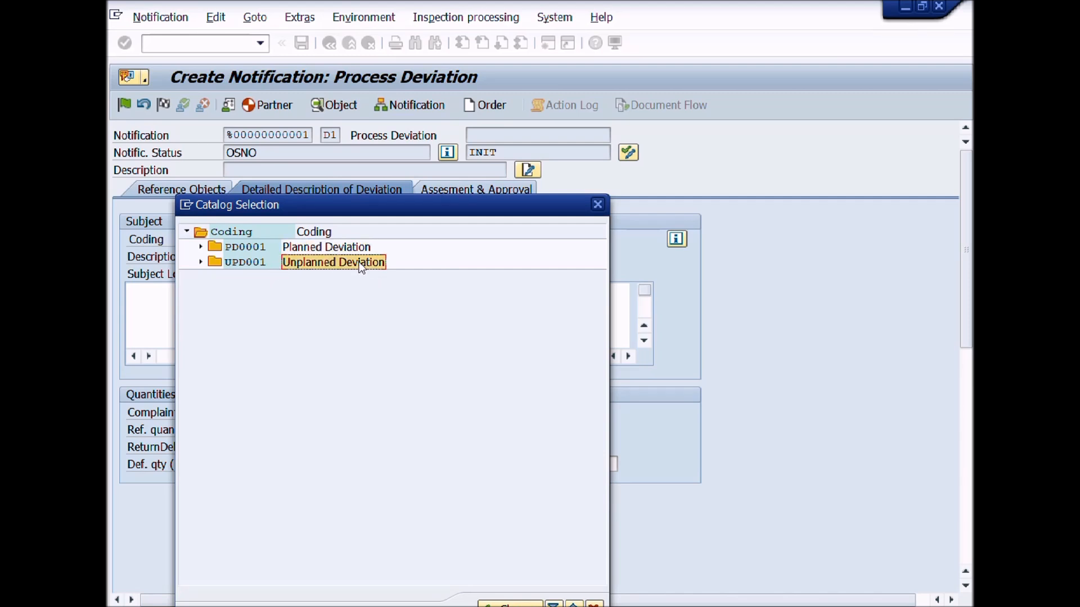
mouse_move(360, 269)
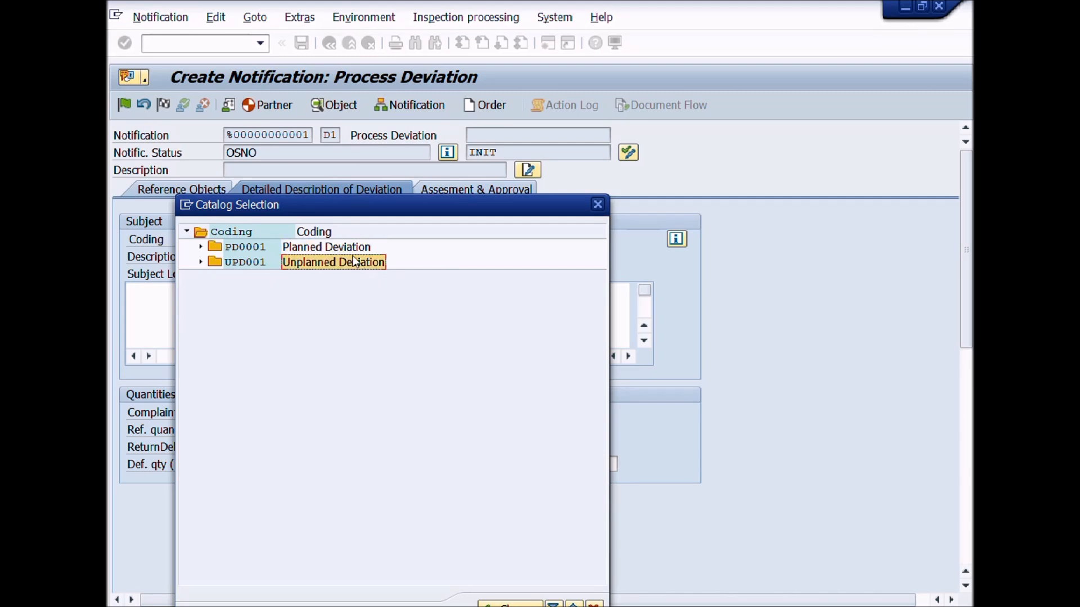
mouse_move(276, 292)
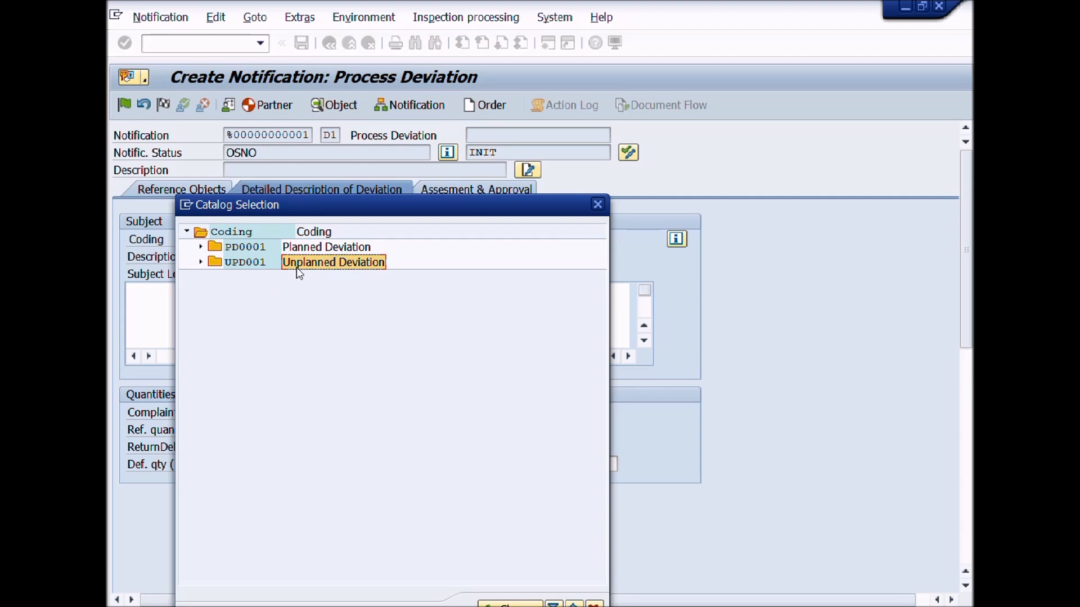
mouse_move(310, 268)
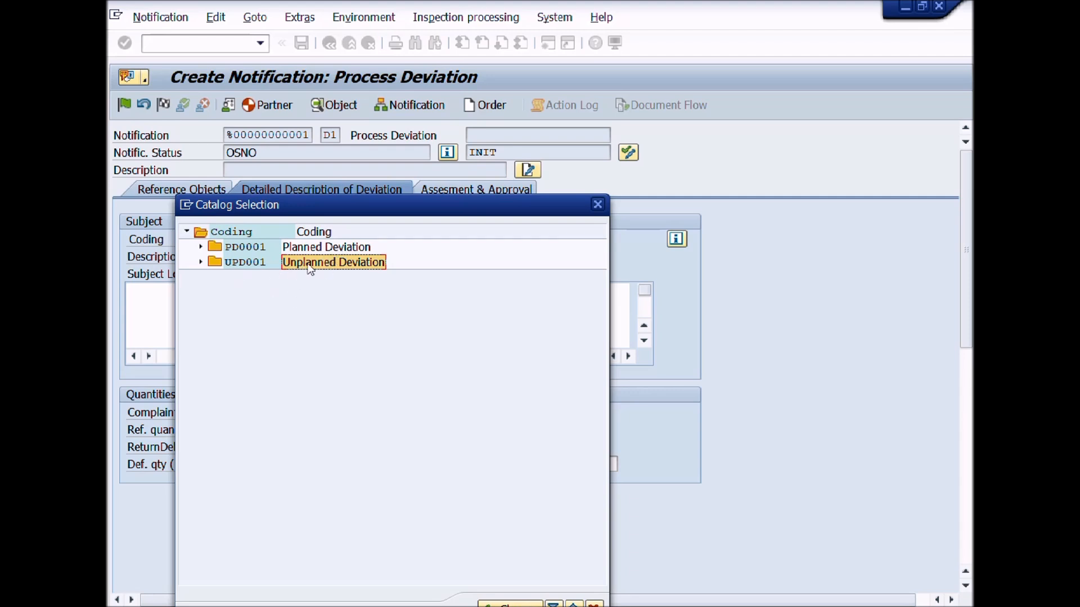
mouse_move(341, 269)
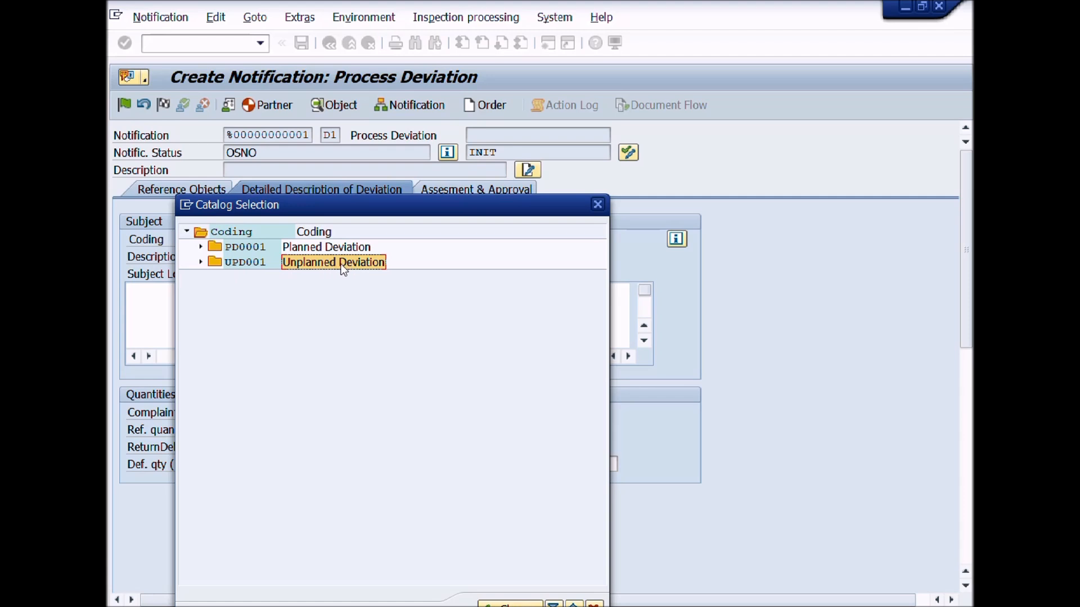
click(200, 262)
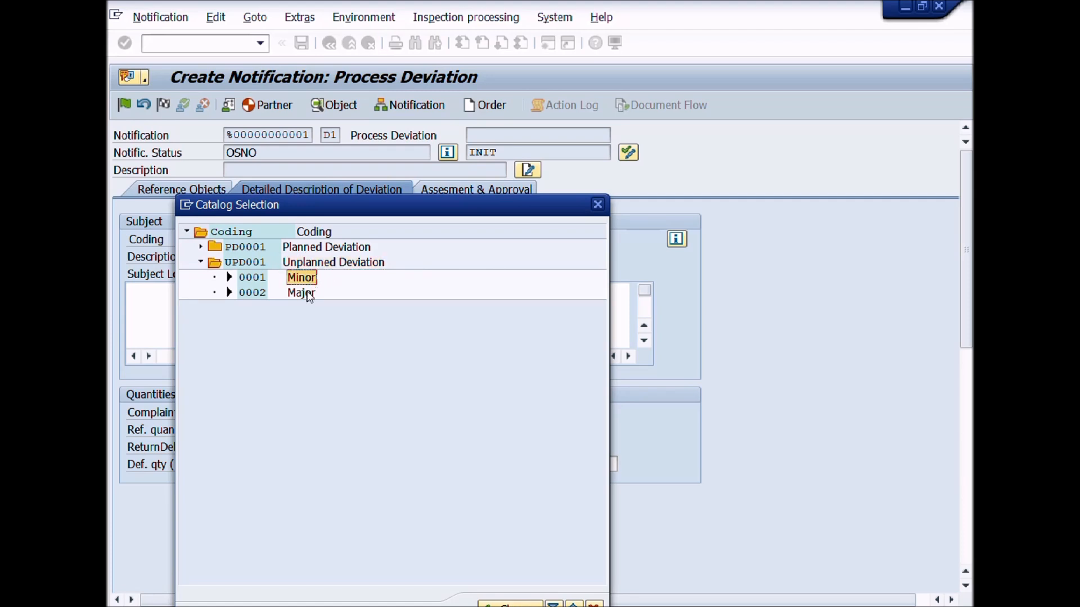
click(301, 293)
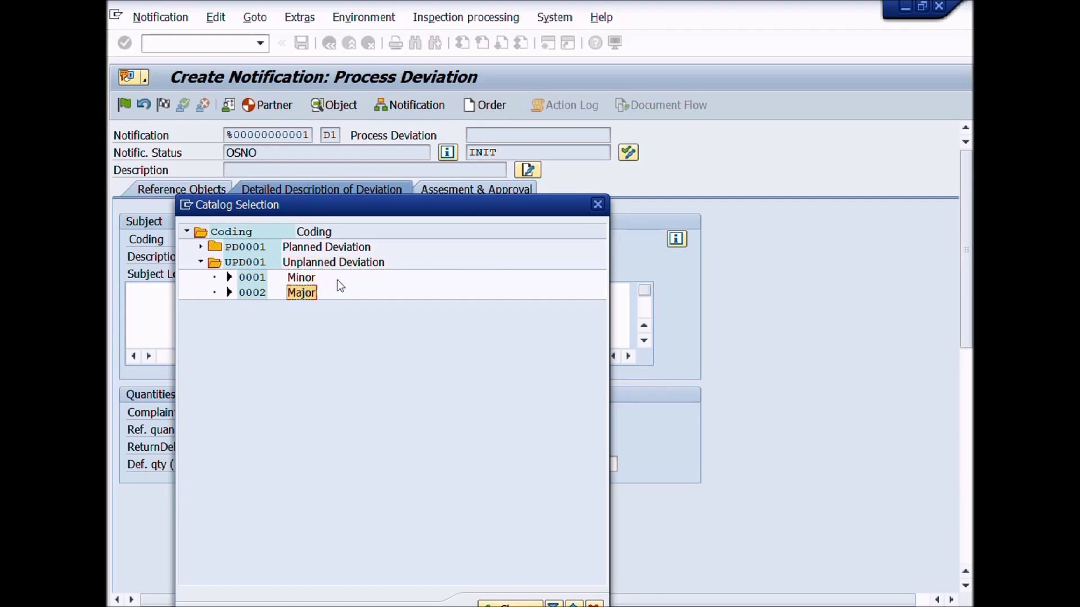
click(301, 277)
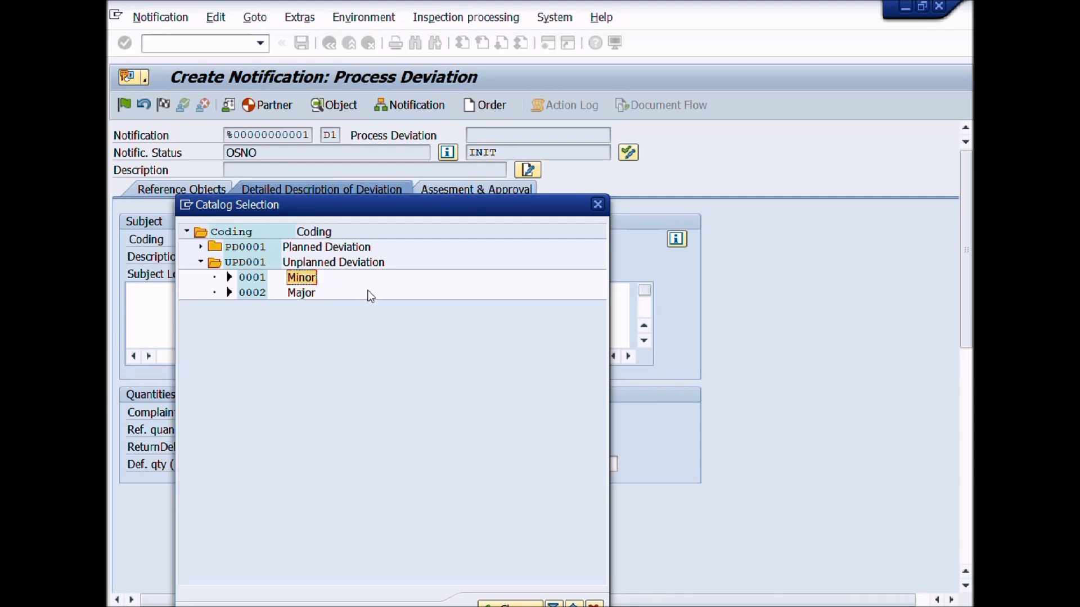
mouse_move(337, 286)
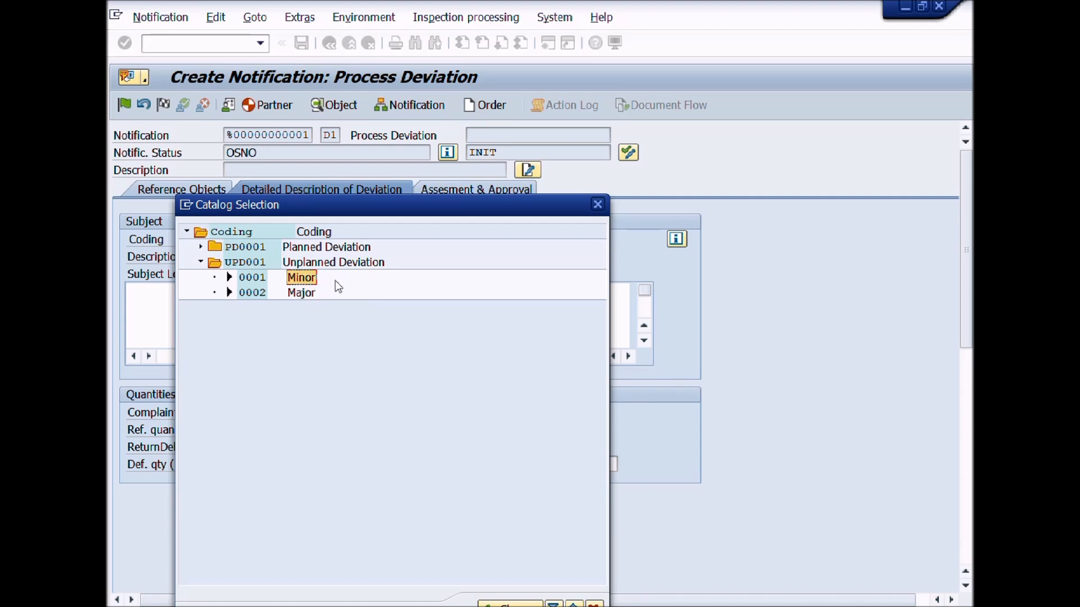
double_click(301, 277)
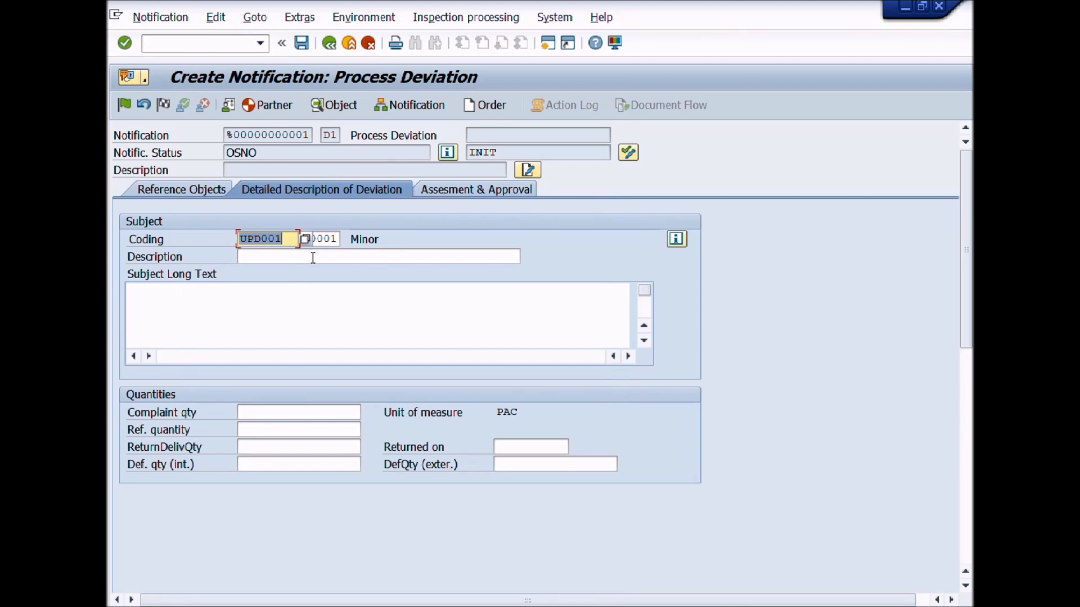
Describe it as 'Problems in unit cartons' plus X's with complaint quantity 100
click(378, 257)
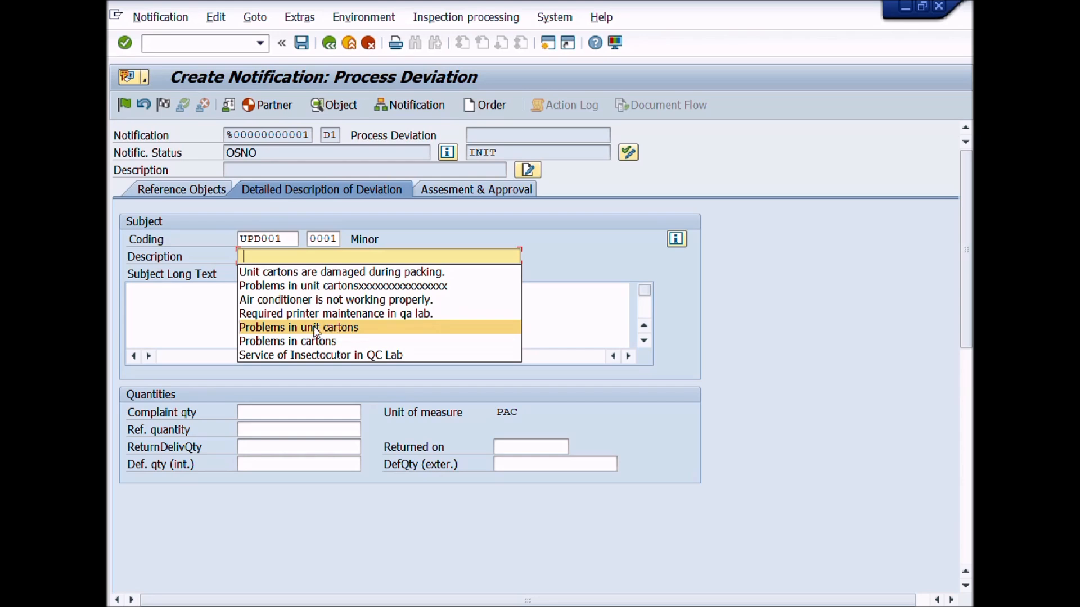
click(298, 327)
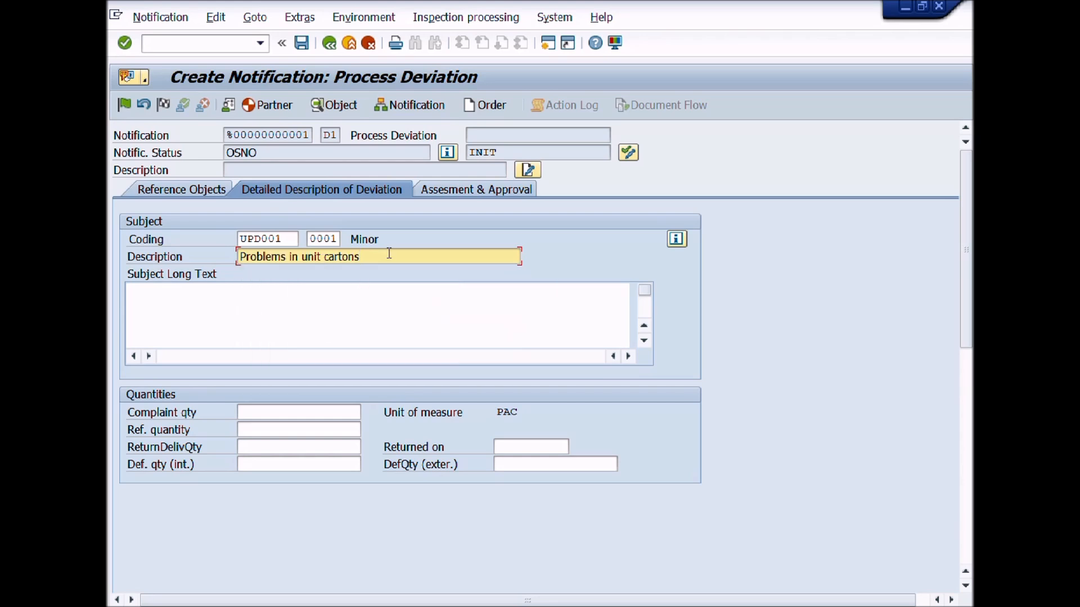
text(XXXXXXXXXXXXXXXX)
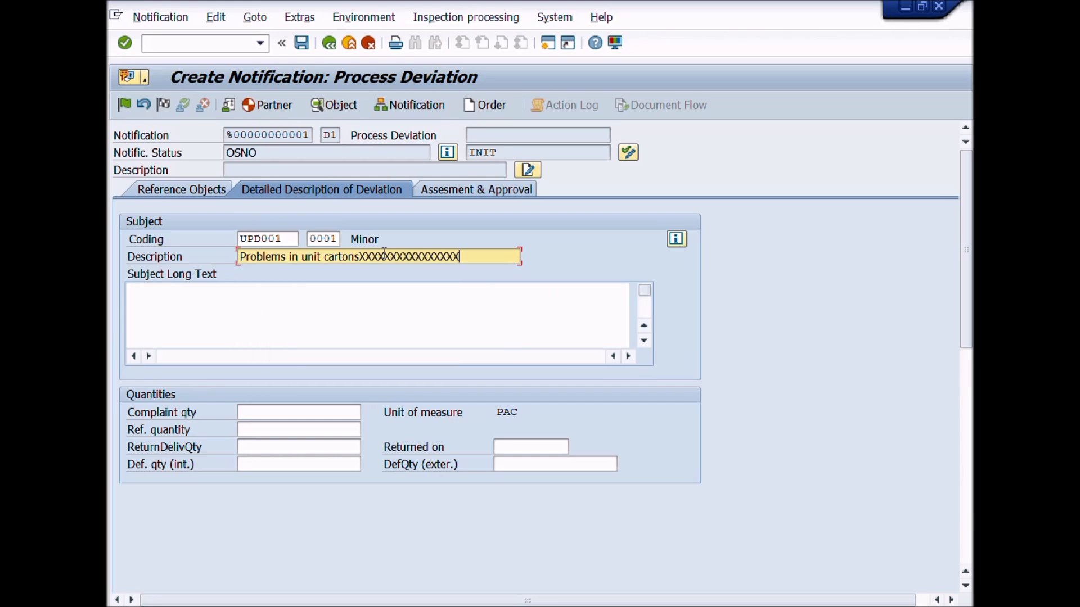
mouse_move(477, 256)
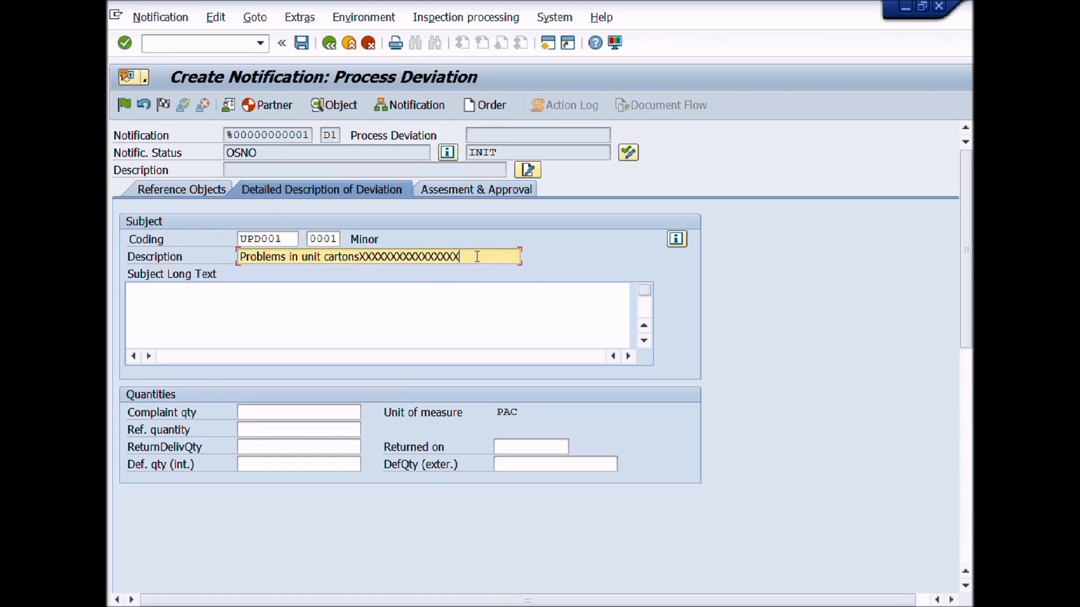
click(378, 307)
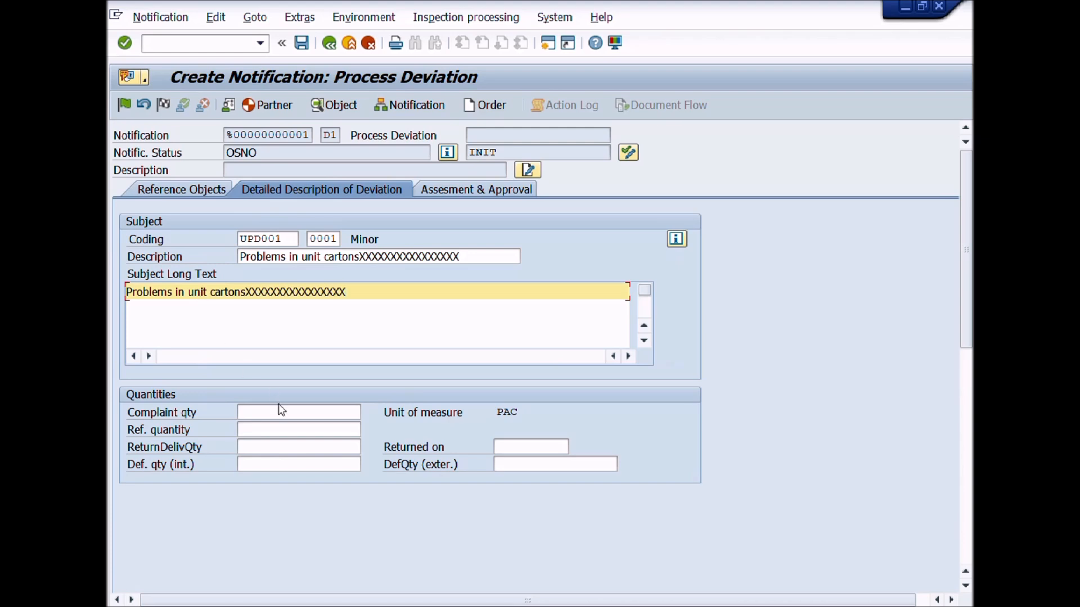
text(100)
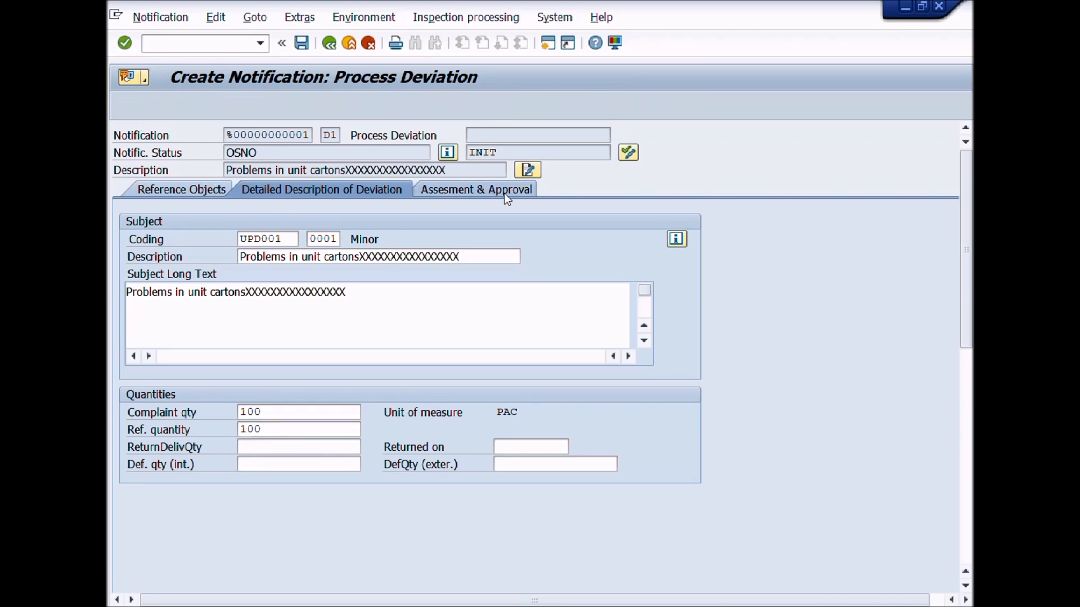
Dismiss the 'No items exist' message and enter defect location QM 0021, Packing Hall, on the first item
click(475, 189)
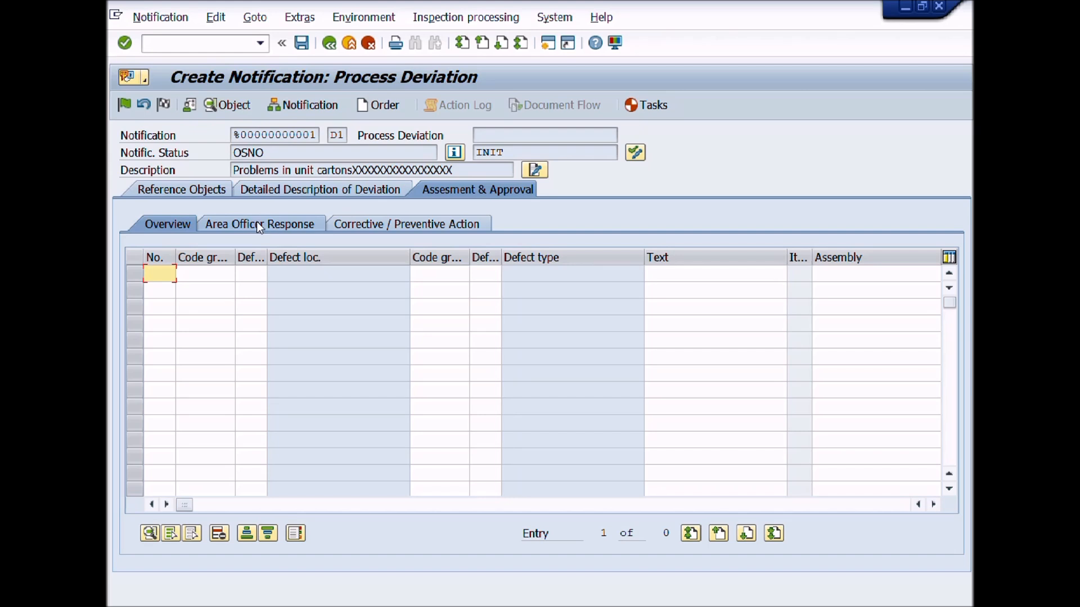
click(260, 224)
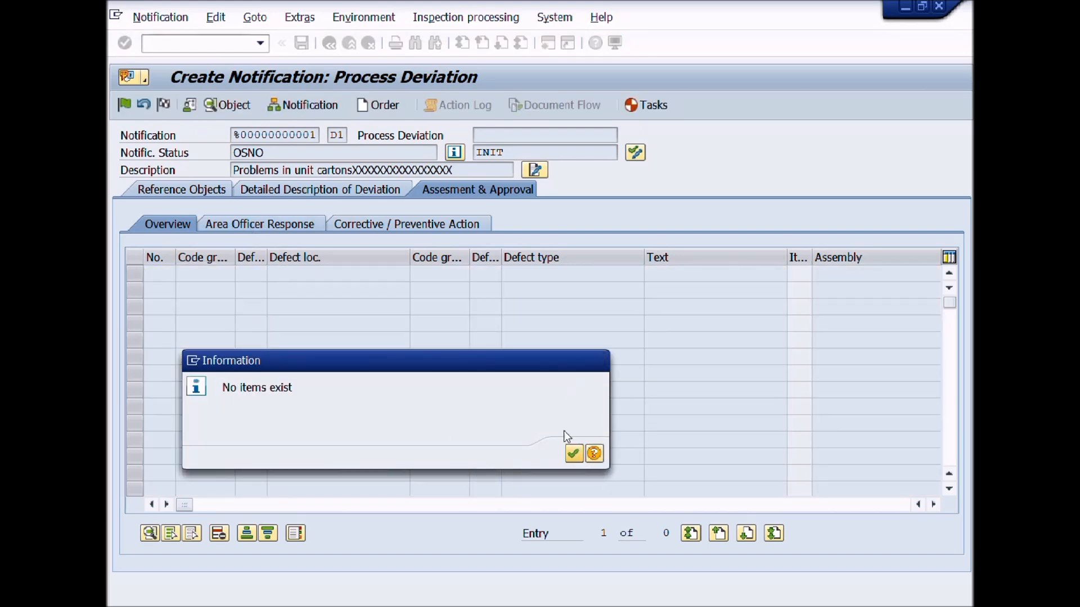
click(572, 454)
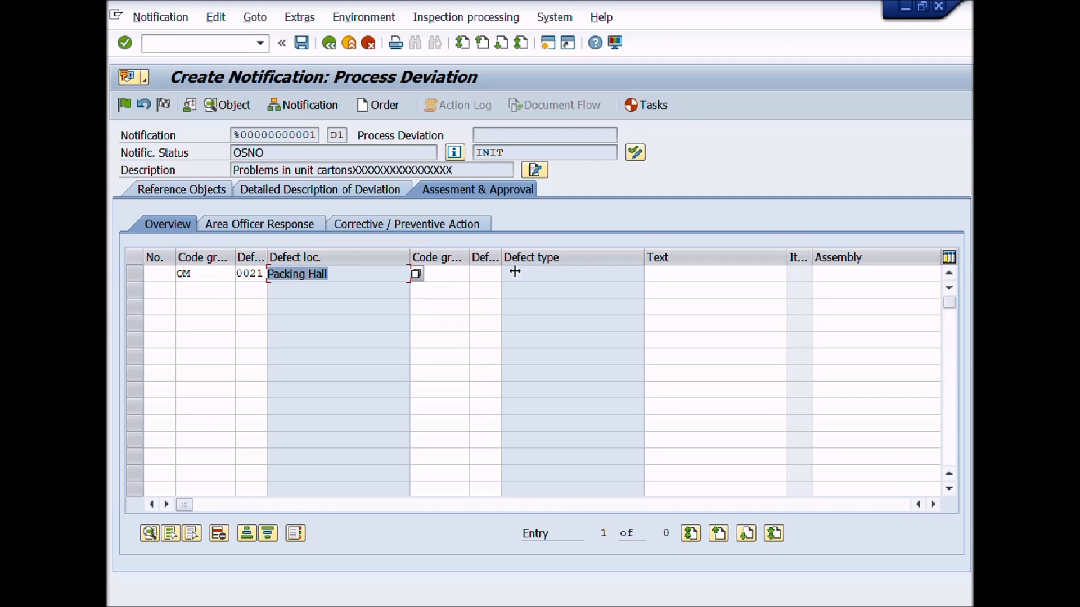
mouse_move(510, 263)
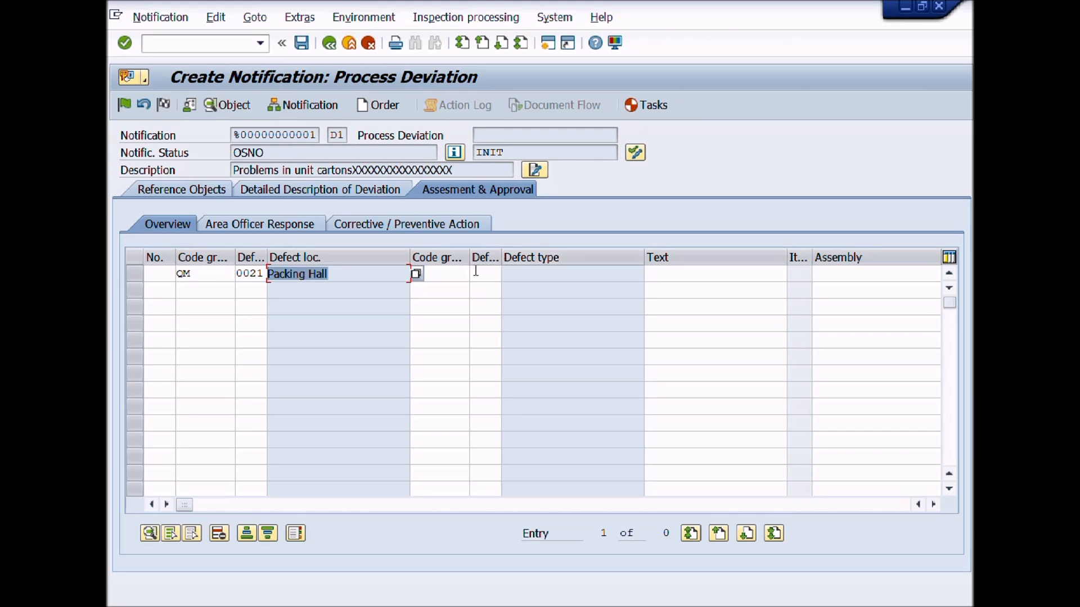
Pick defect type QCDEF-01 code 3, Poor Quality (Minor Defect), from the products and materials group
click(417, 273)
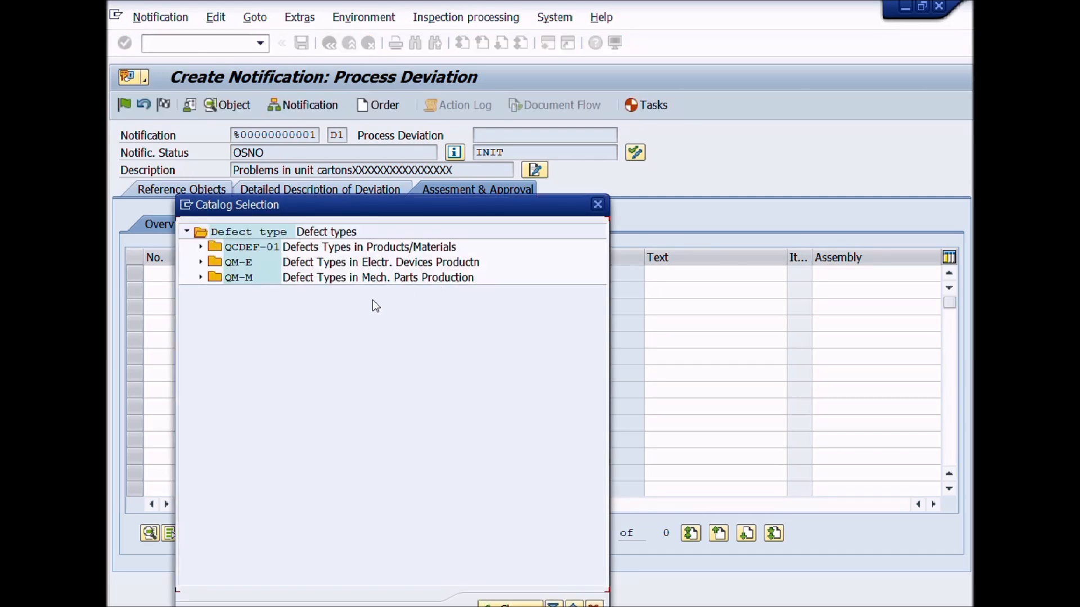
click(368, 246)
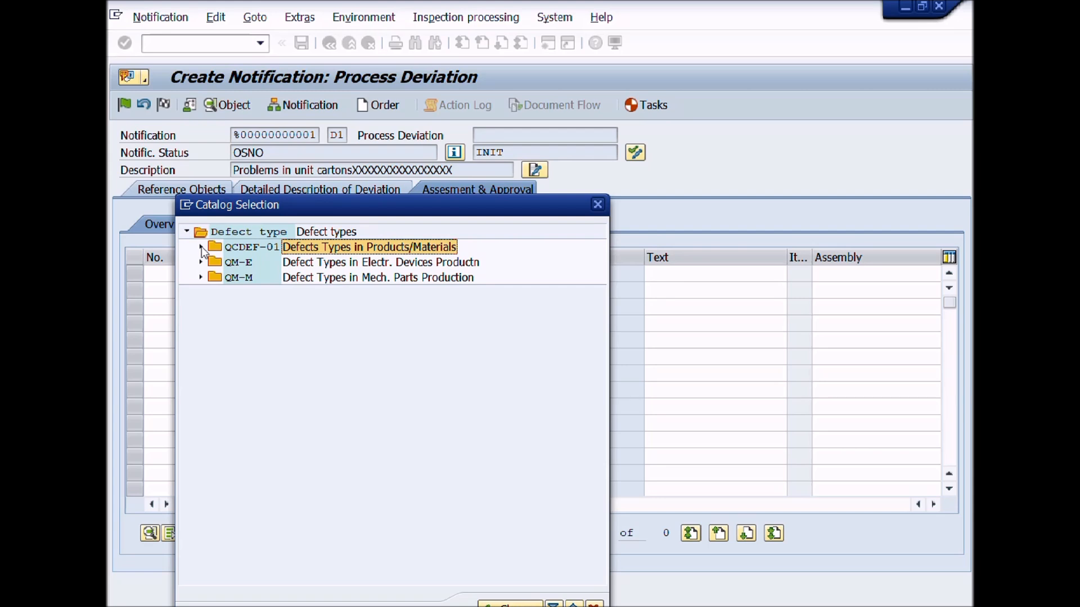
click(200, 246)
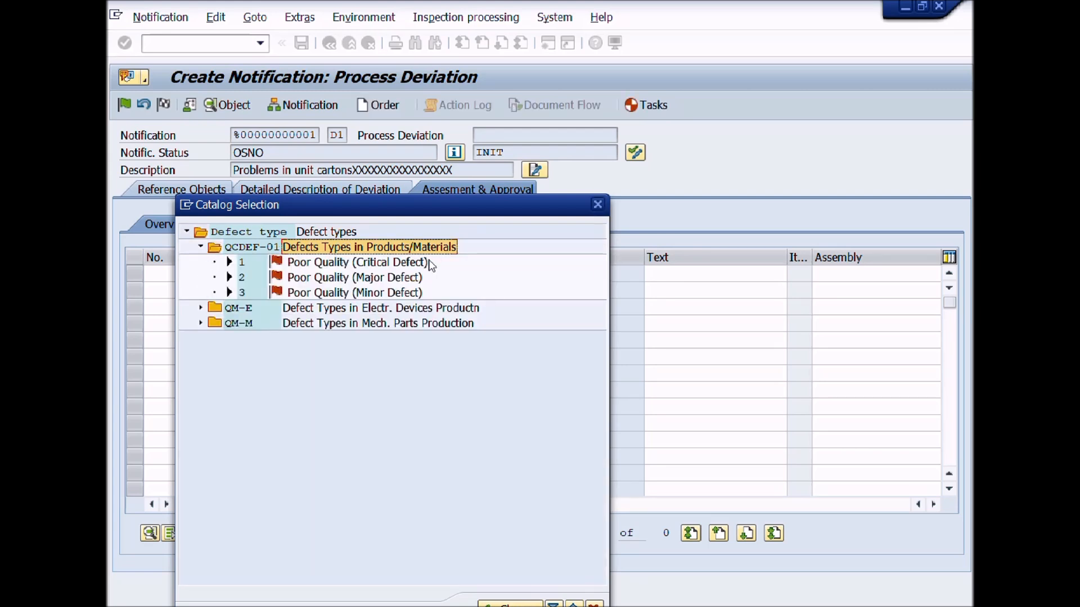
click(355, 293)
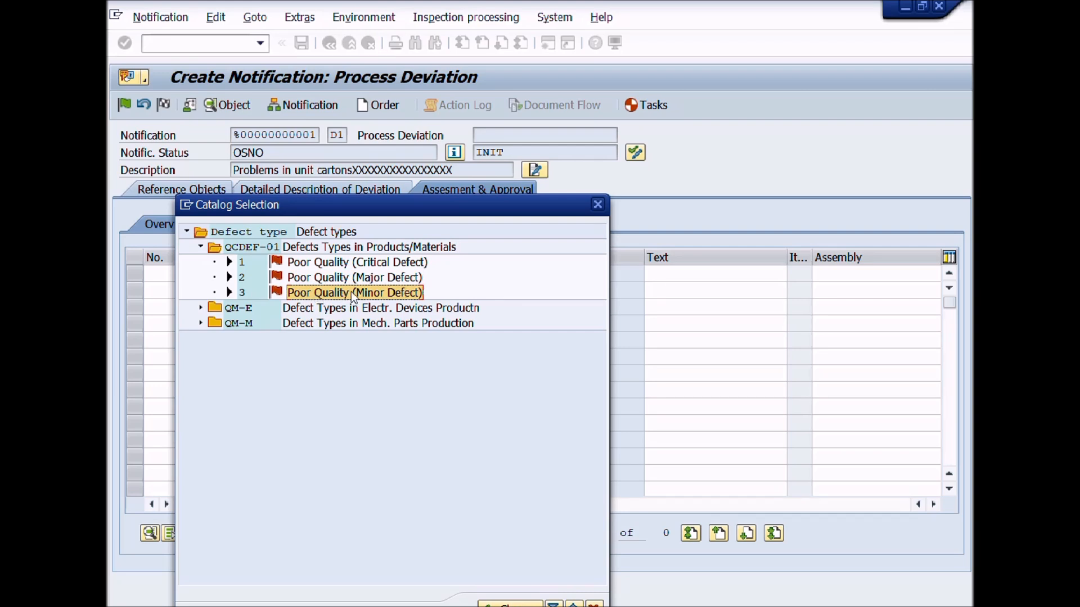
mouse_move(320, 299)
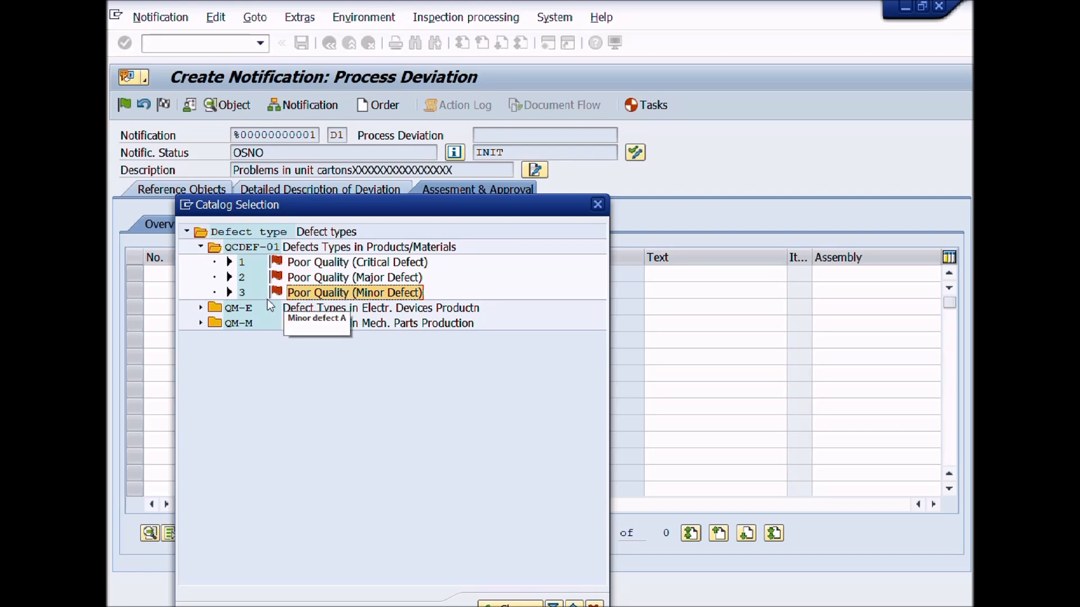
mouse_move(345, 294)
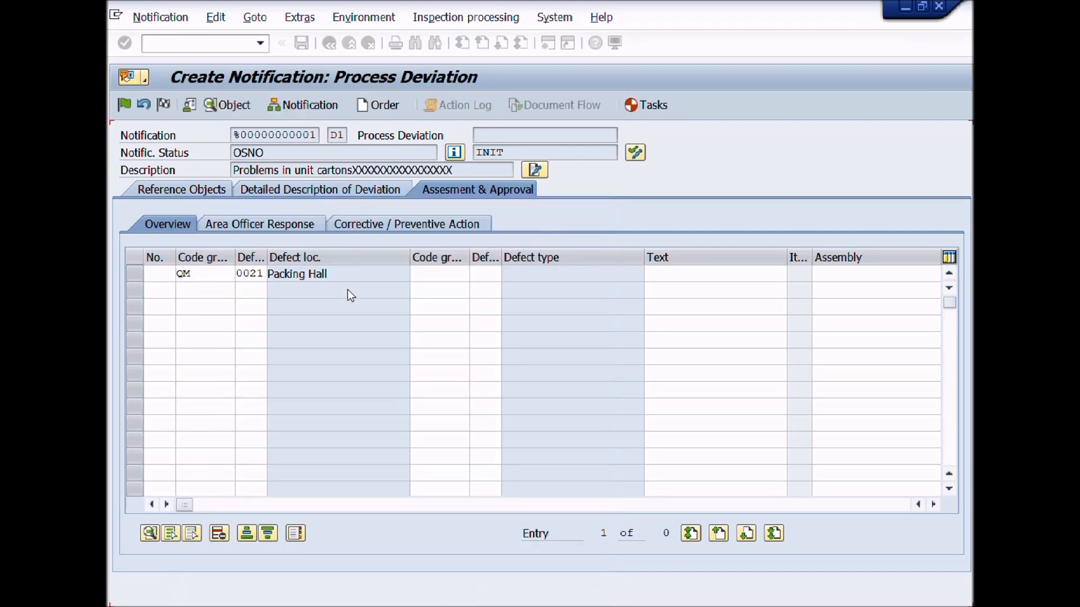
text(QCDEF-01)
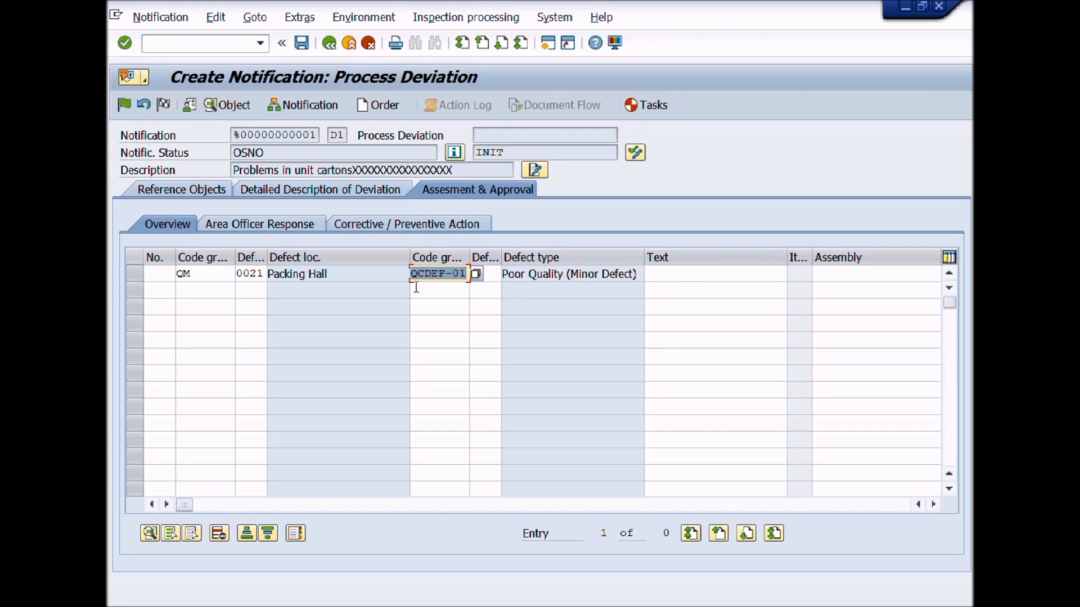
click(716, 273)
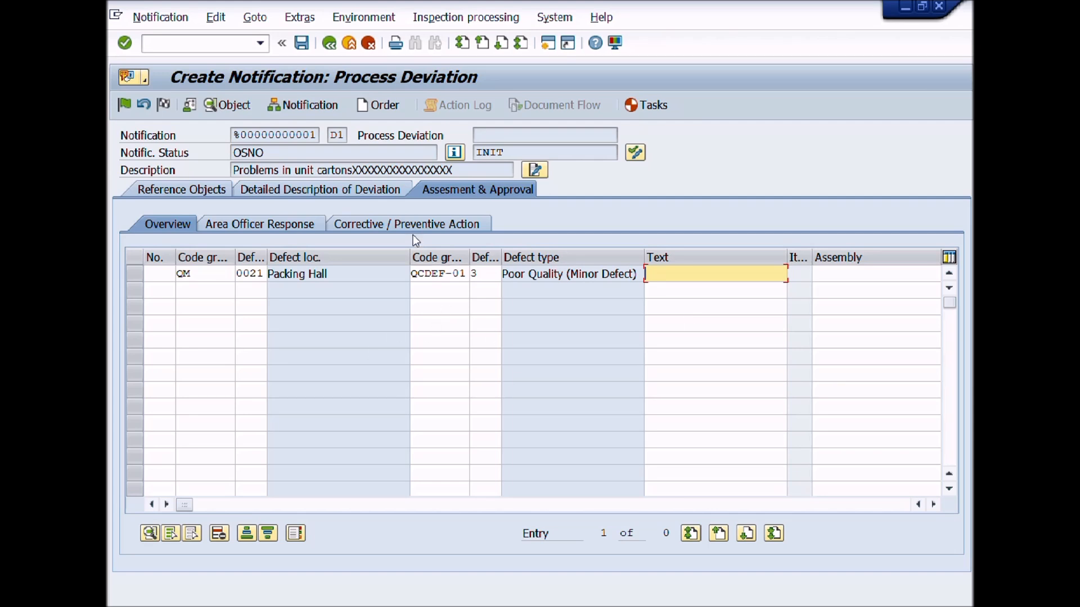
Record cause QM 3 Material for item 1 with the text "material is unsatisfactory."
click(259, 224)
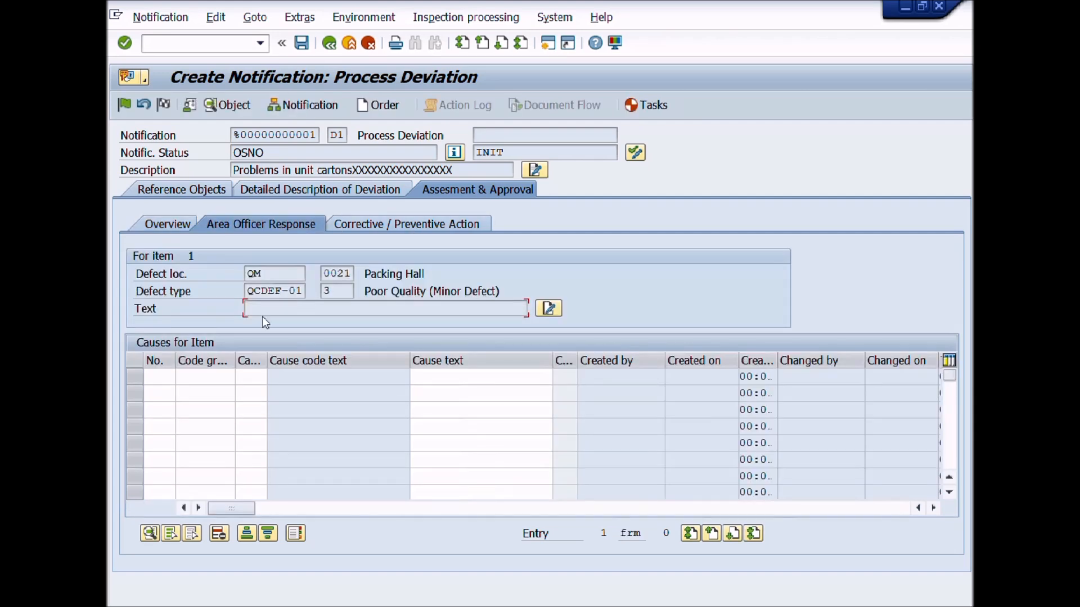
click(204, 377)
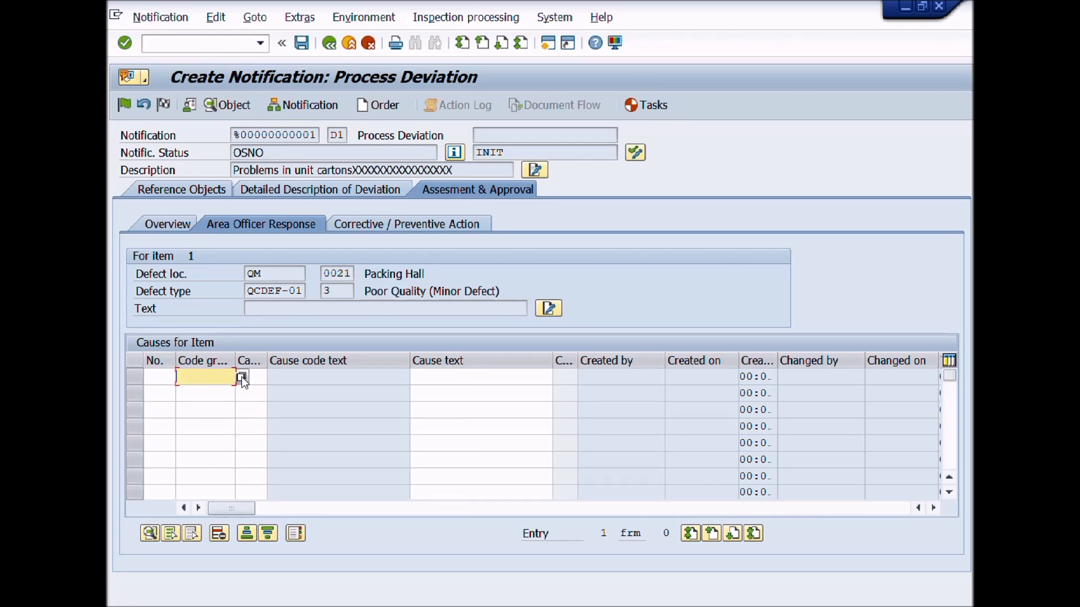
click(243, 376)
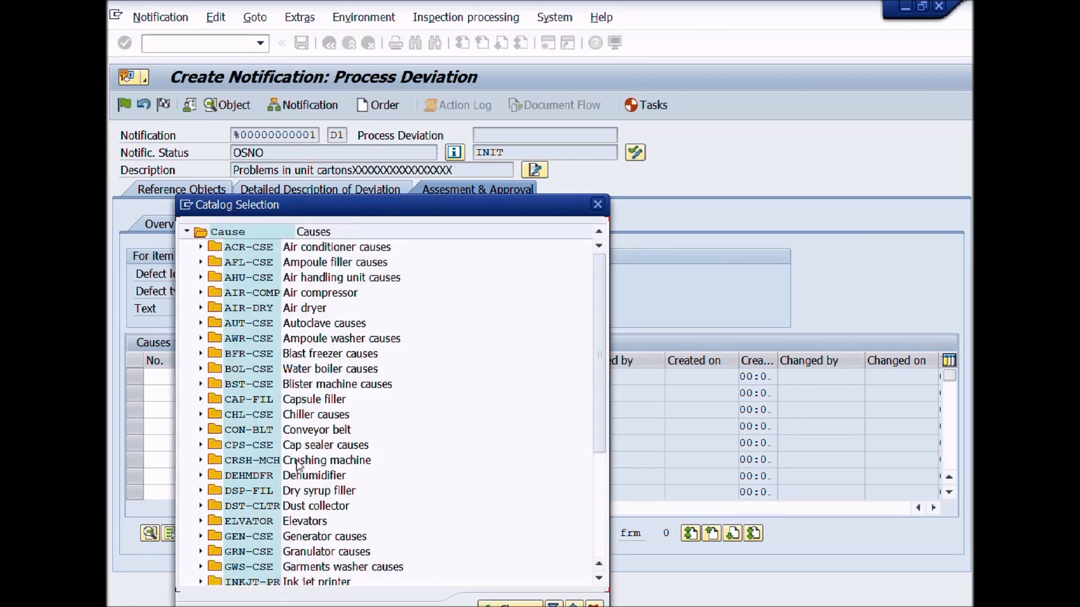
scroll(down, 3)
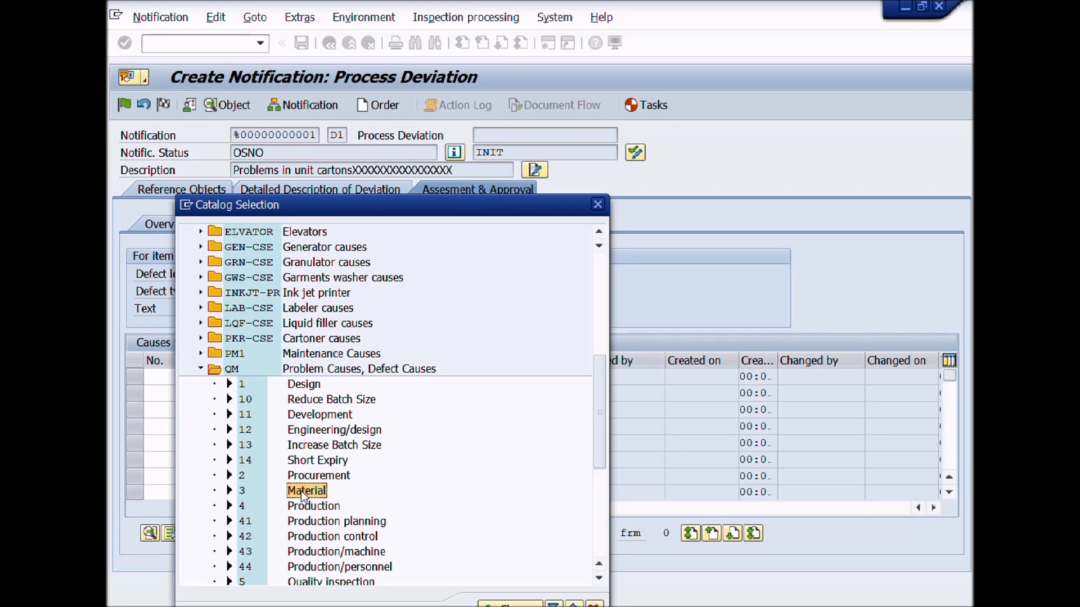
double_click(306, 490)
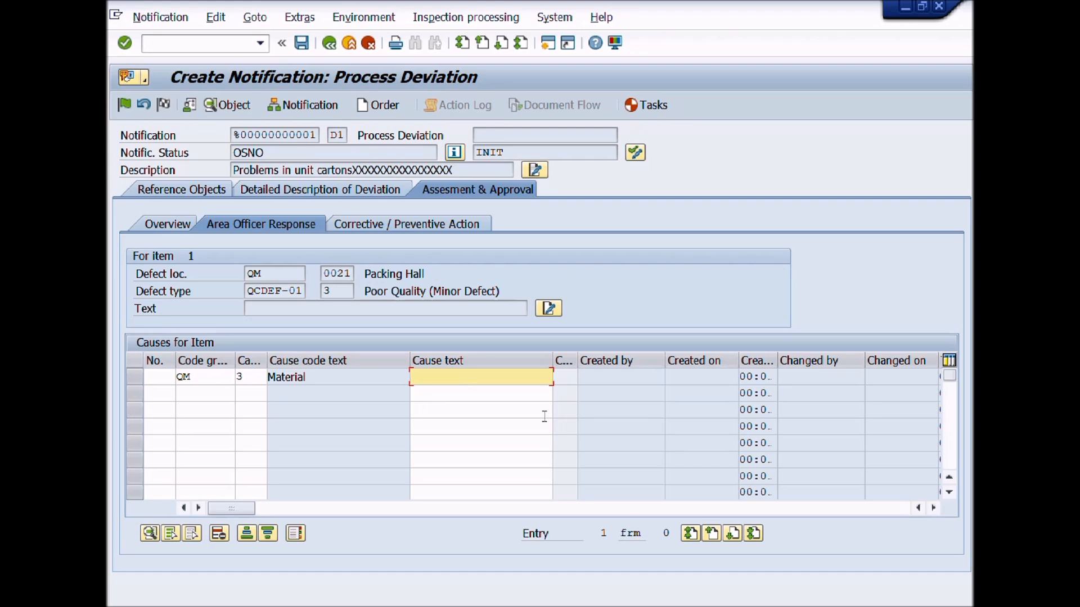
text(mA)
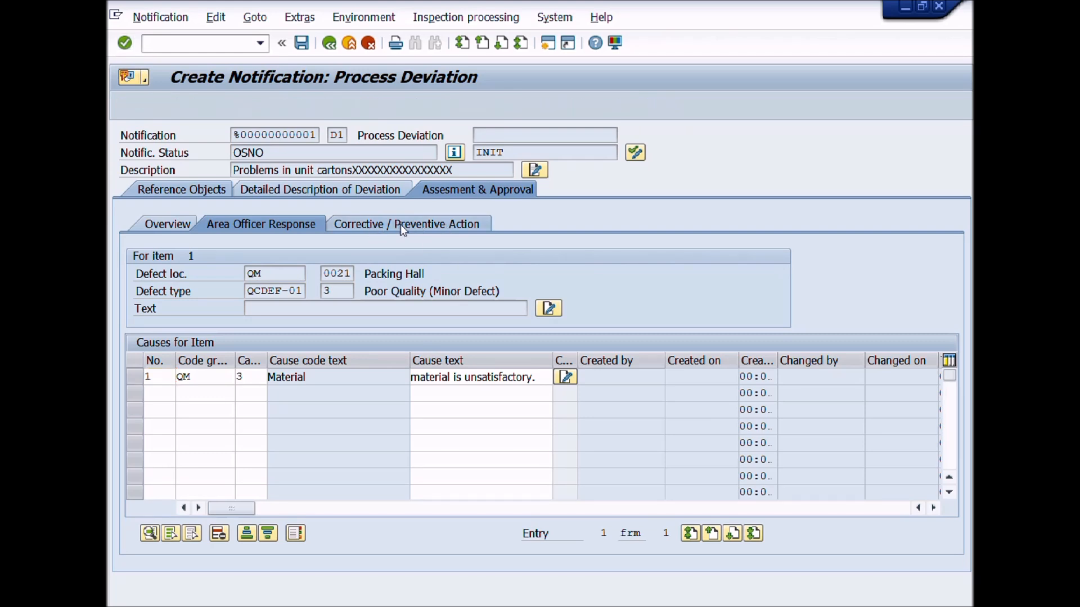
Add task code group QMDCONA Corrective Actions to item 1 from the task catalog
click(407, 224)
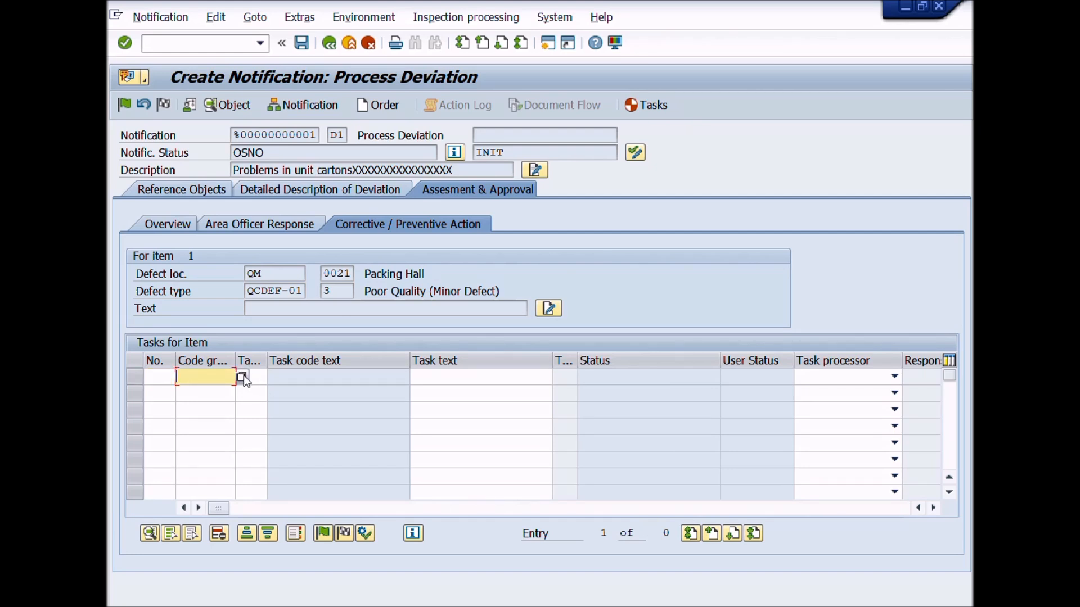
click(243, 376)
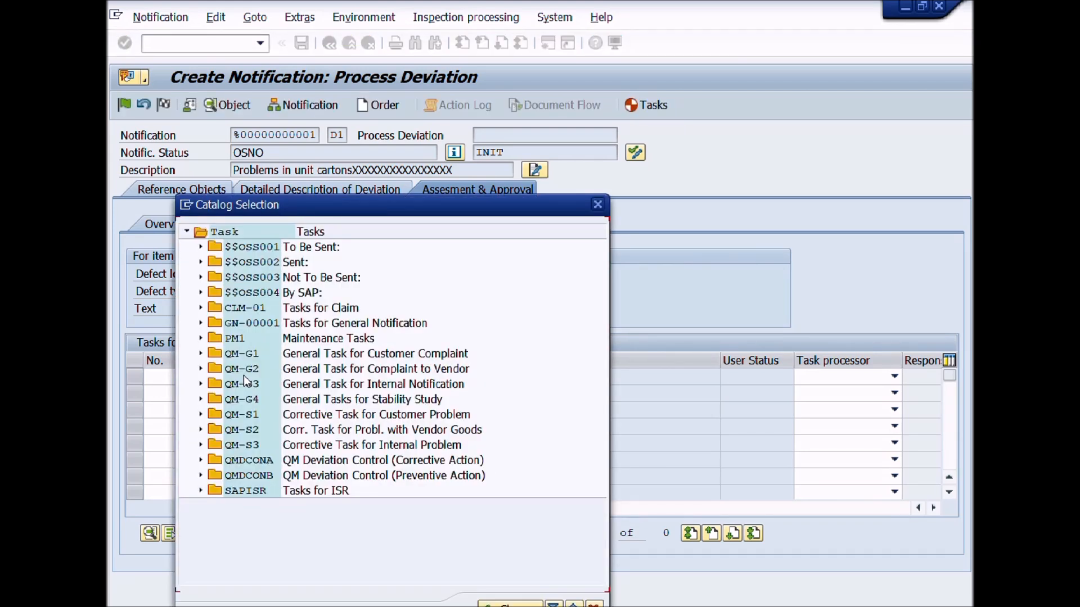
mouse_move(230, 222)
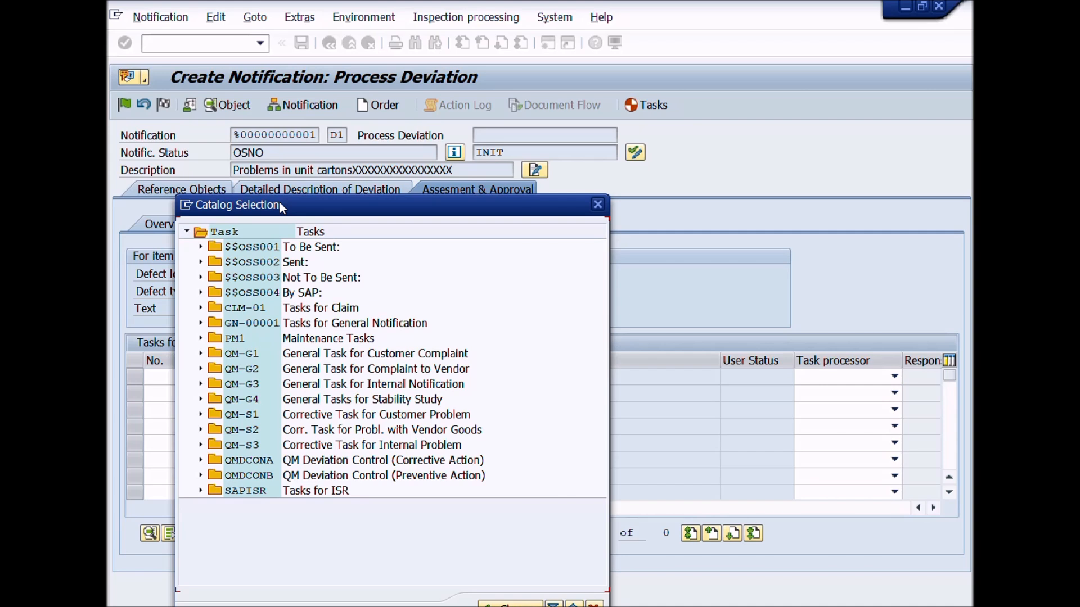
mouse_move(236, 468)
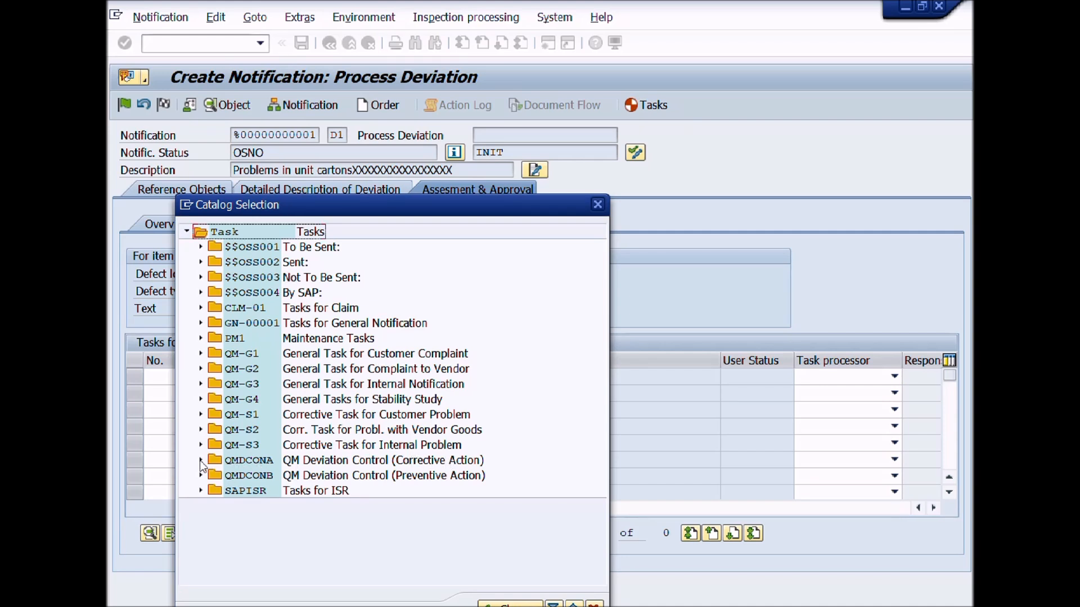
click(596, 205)
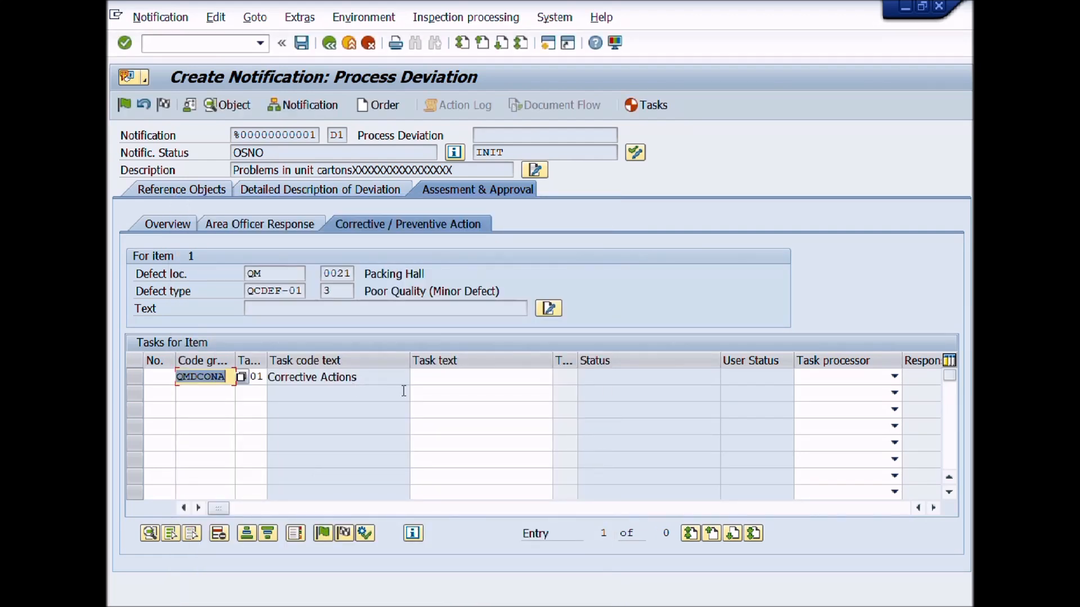
Reuse the earlier packaging-testing text as the corrective task text and go to its long text
click(480, 377)
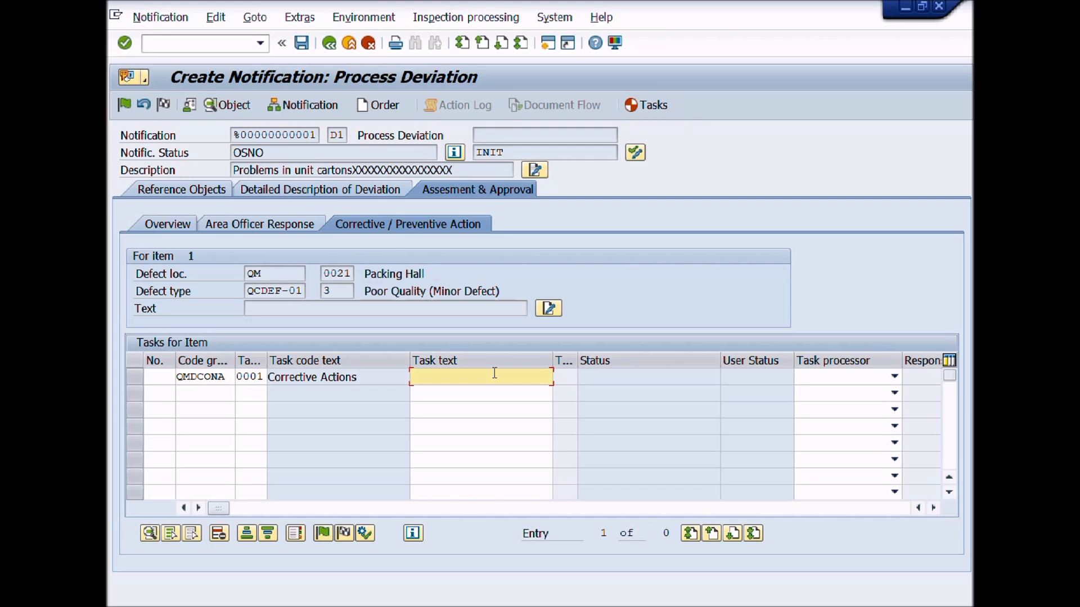
click(480, 377)
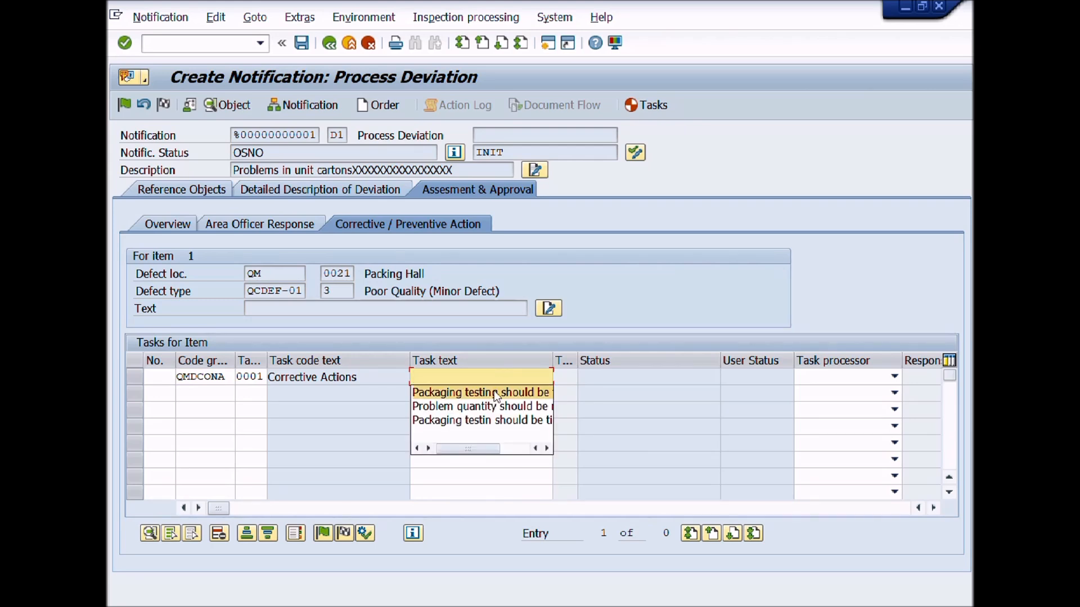
click(482, 392)
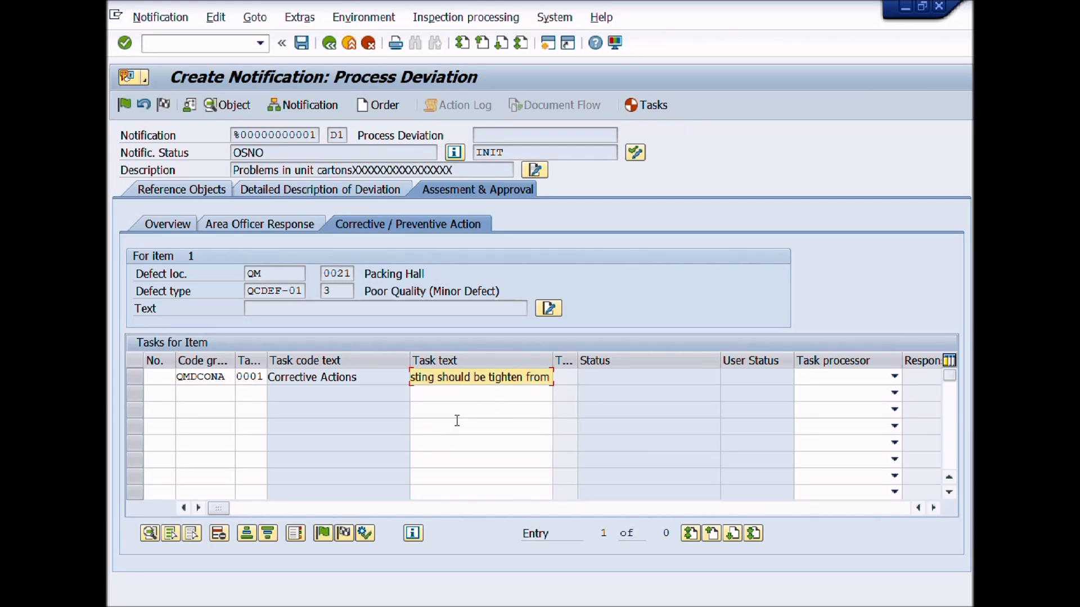
drag(485, 376, 551, 376)
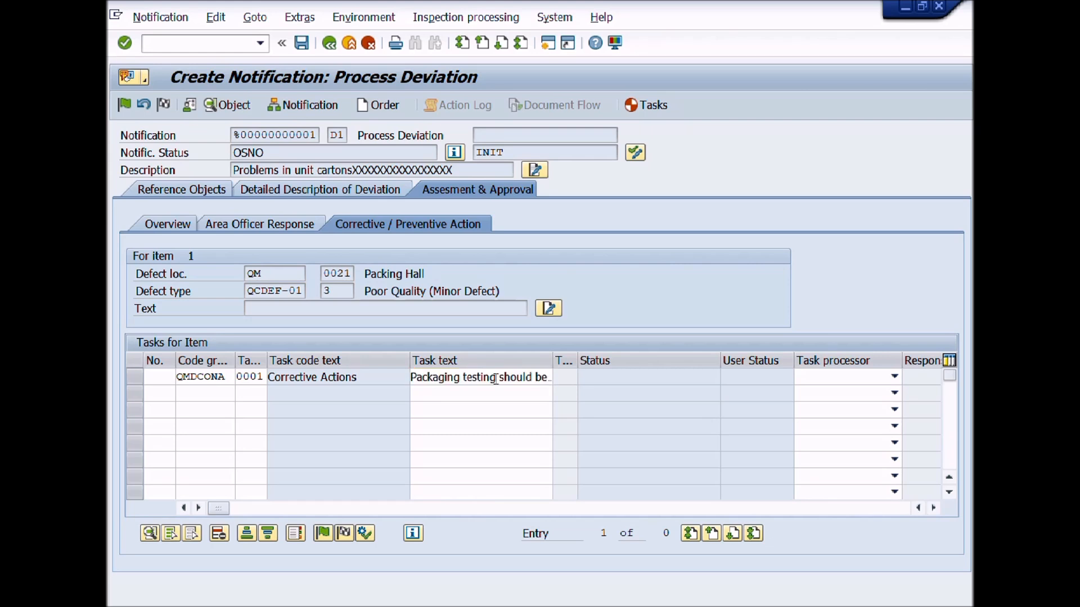
click(565, 377)
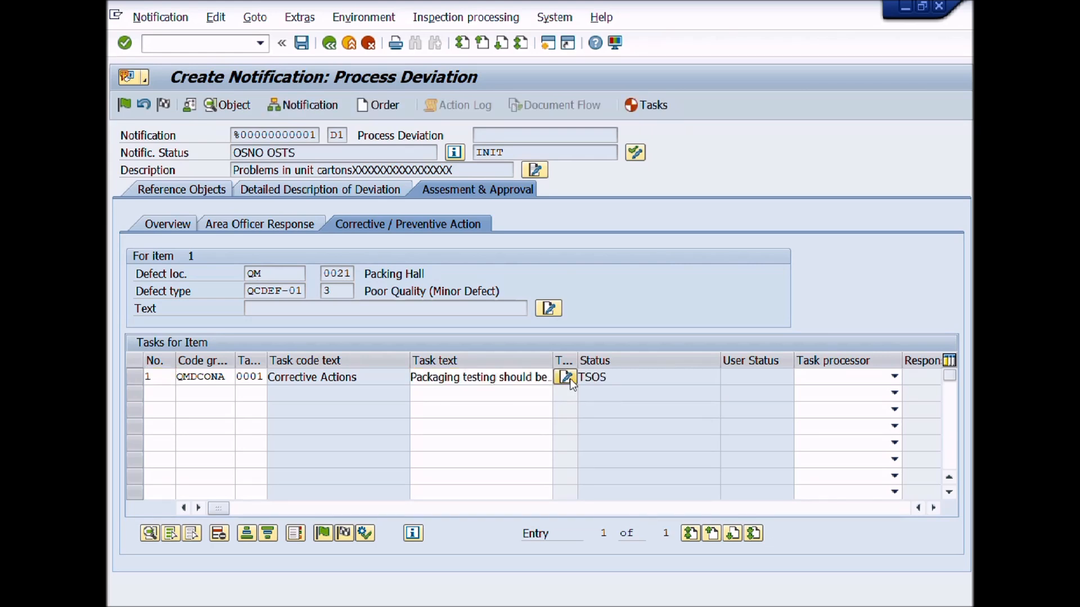
click(566, 378)
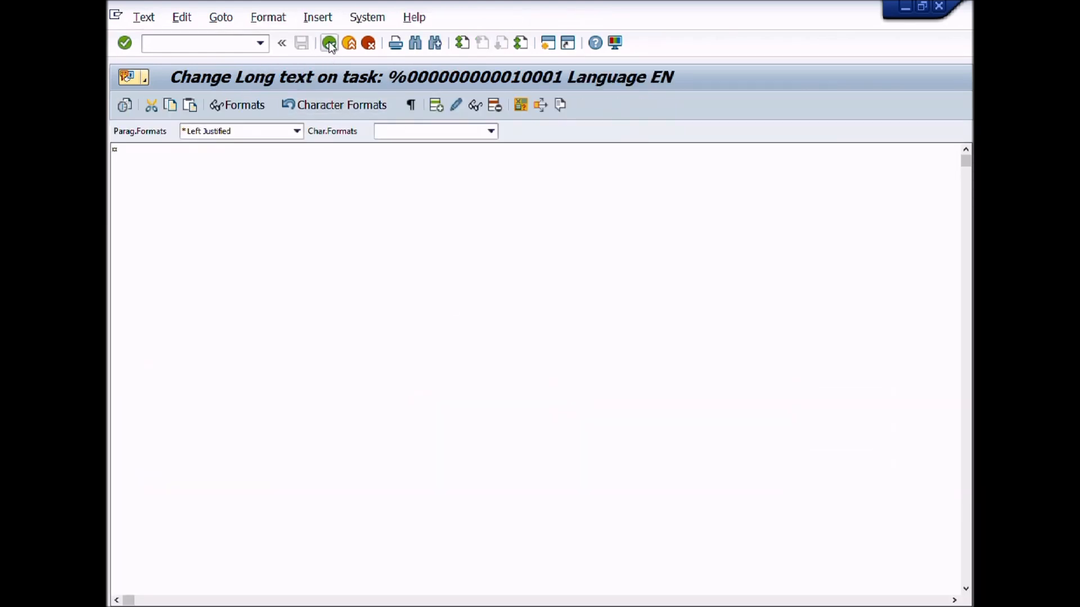
Add a second task, preventive action QMDCONB 0001, with the same packaging-testing text
click(329, 43)
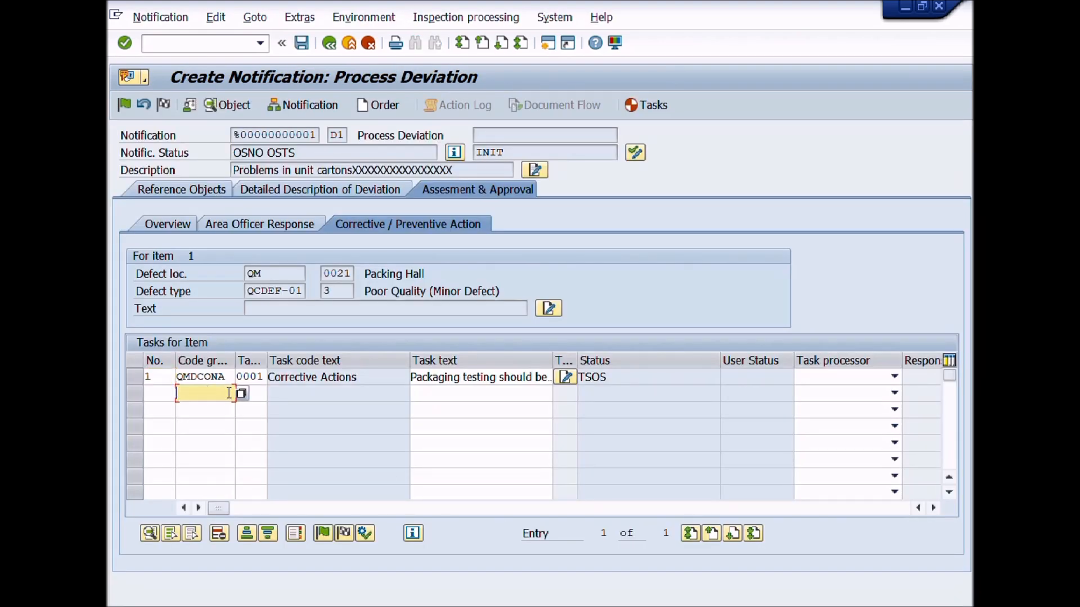
click(242, 393)
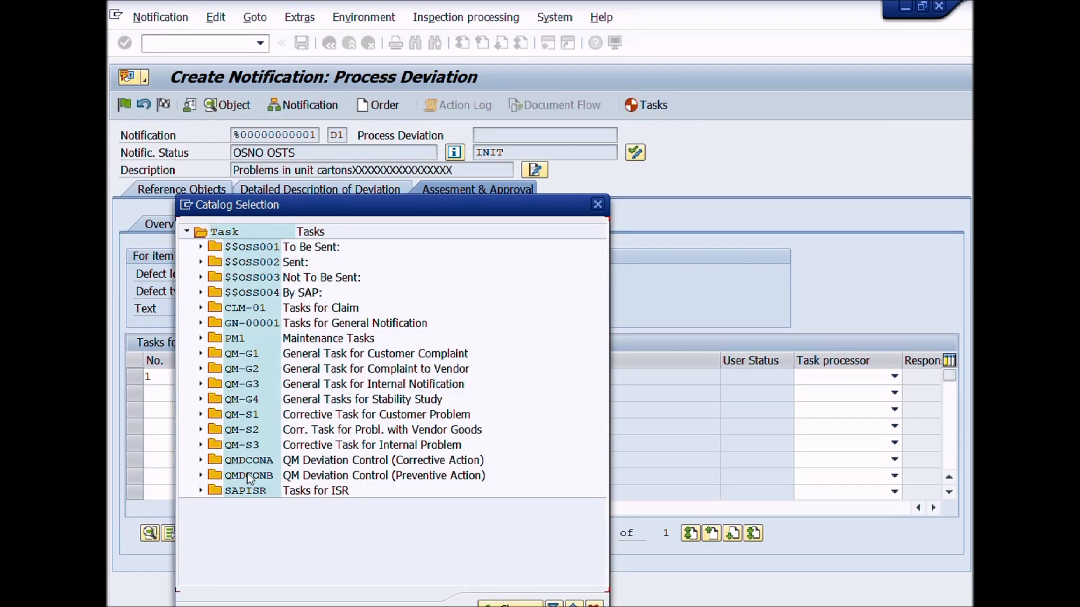
click(383, 475)
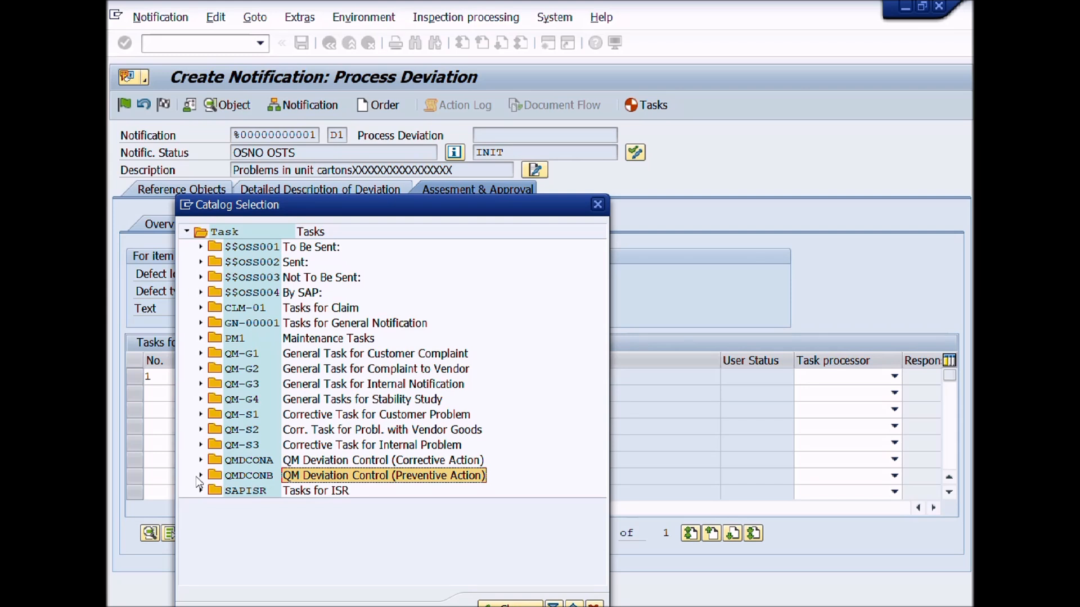
click(200, 475)
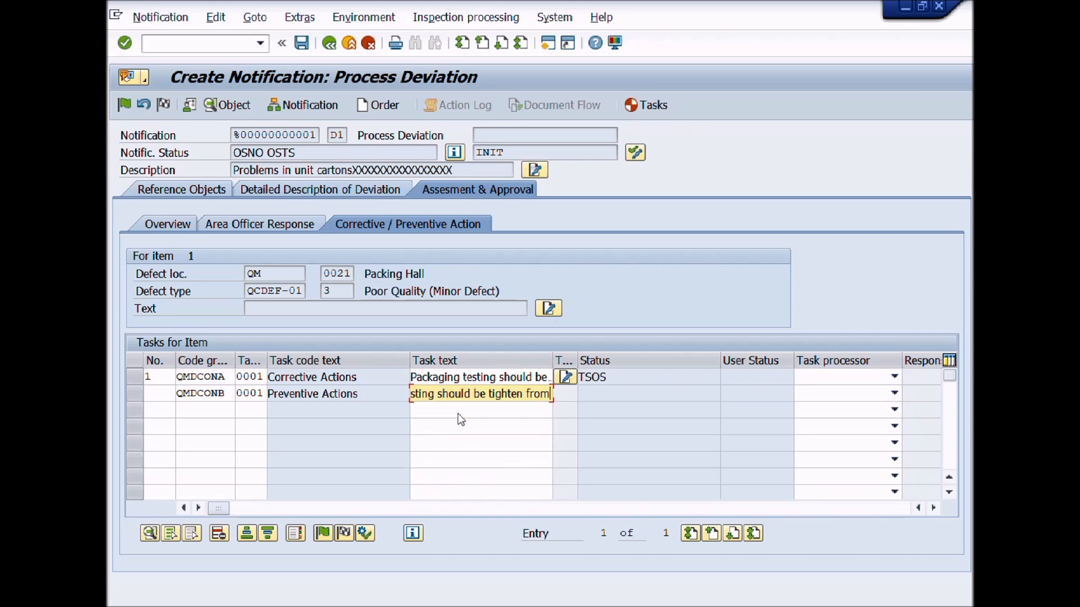
click(481, 394)
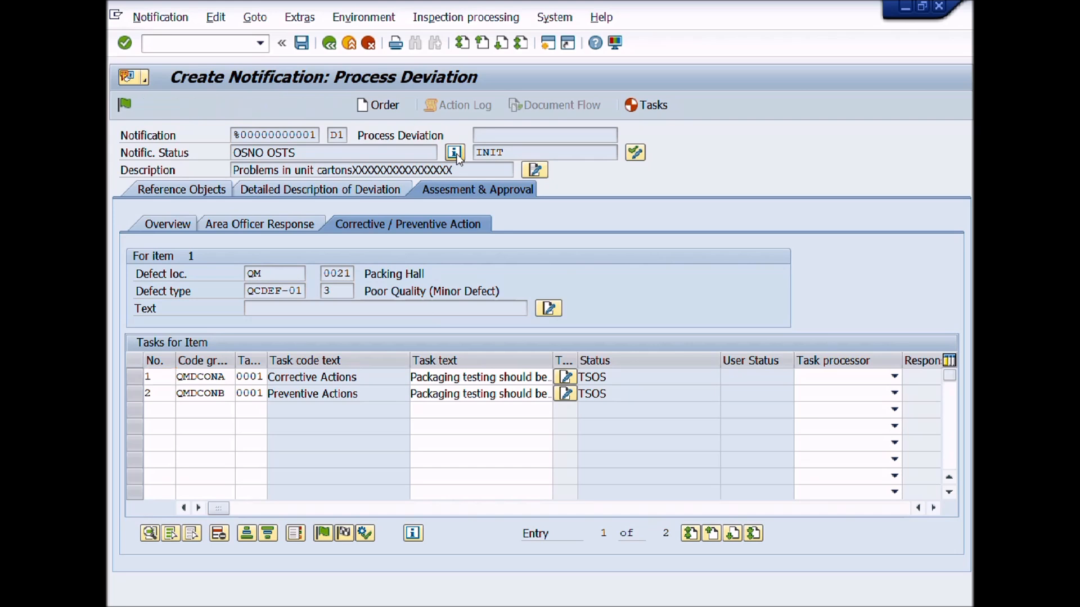
Set the notification status to REL, Released for Processing, and return to the notification
click(454, 152)
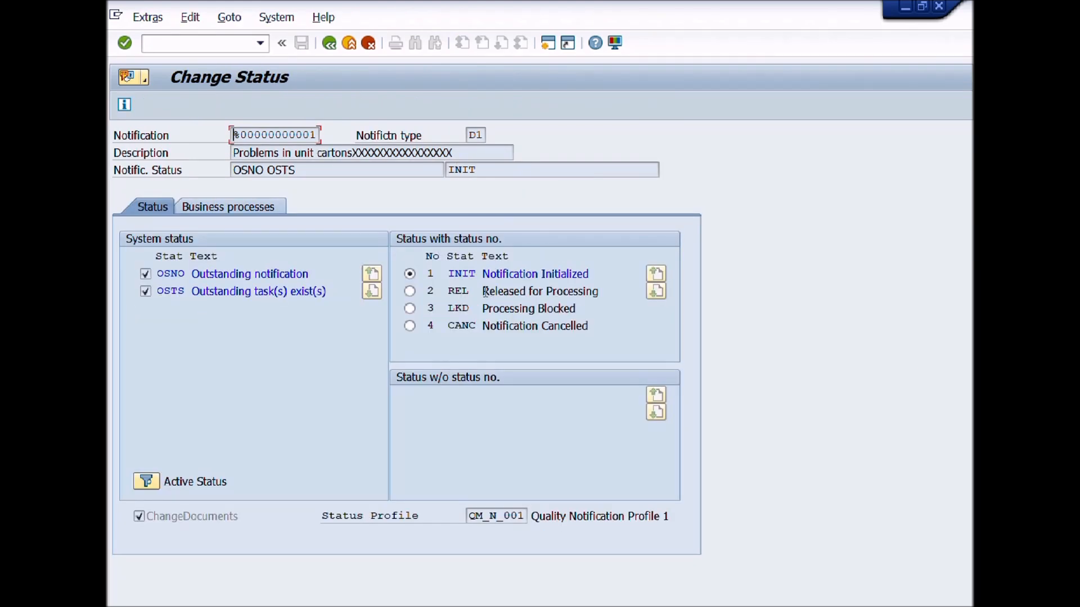
click(409, 290)
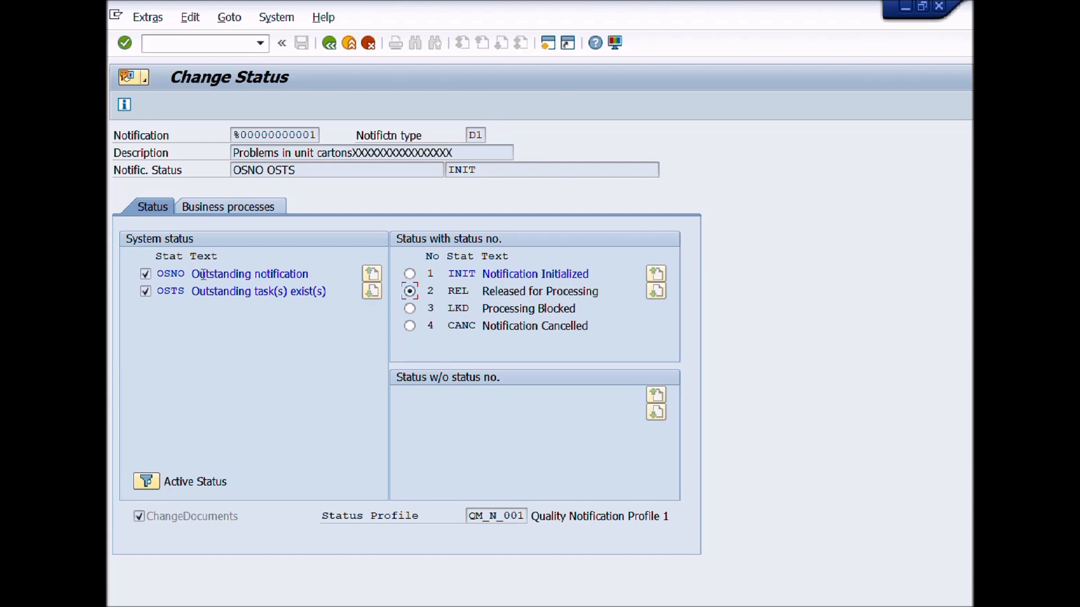
mouse_move(326, 218)
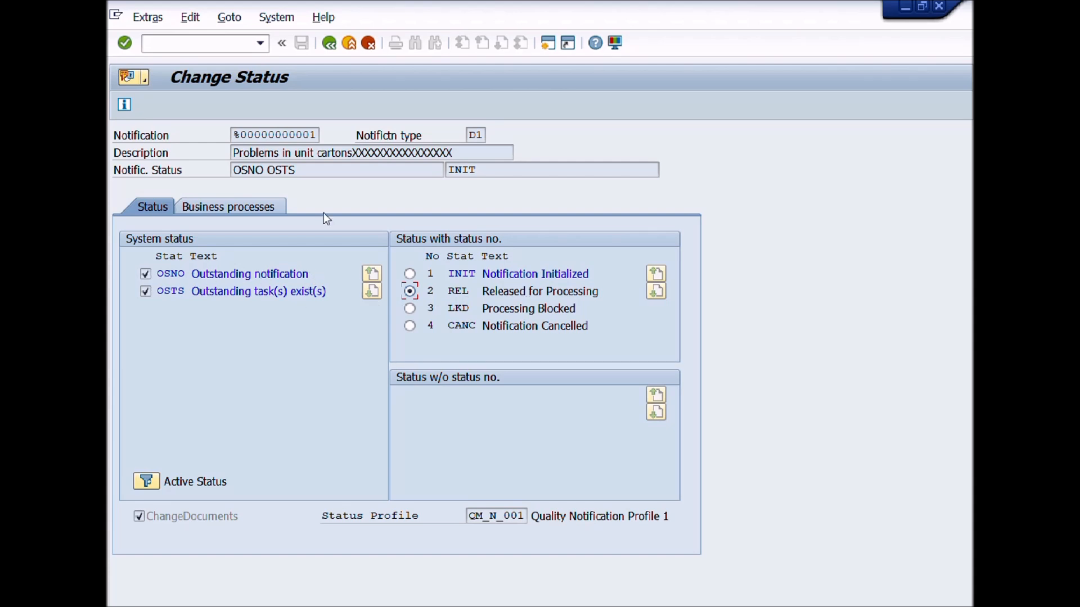
mouse_move(329, 42)
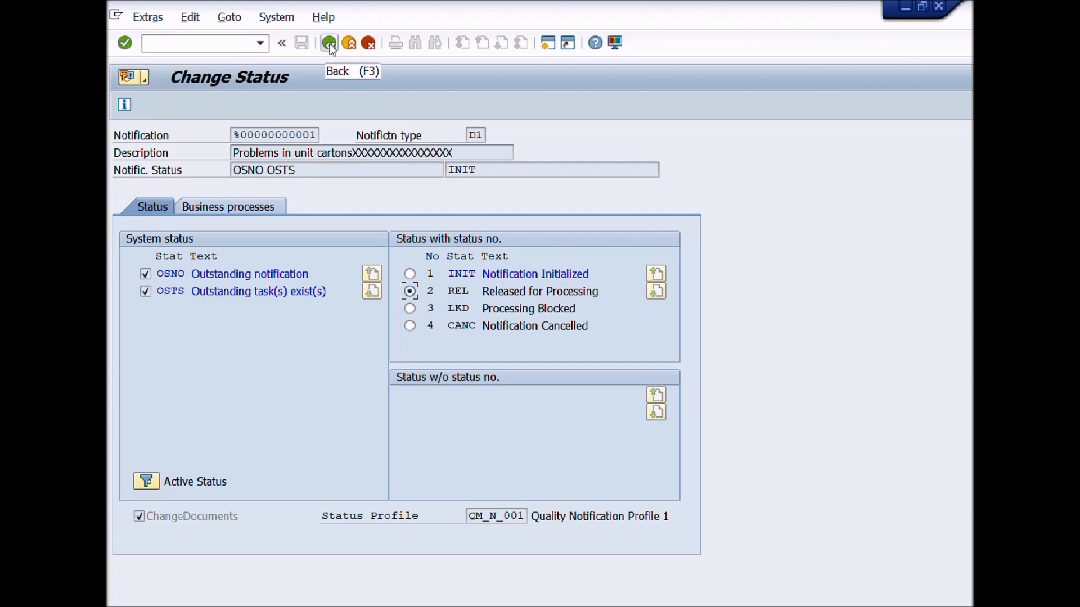
click(329, 43)
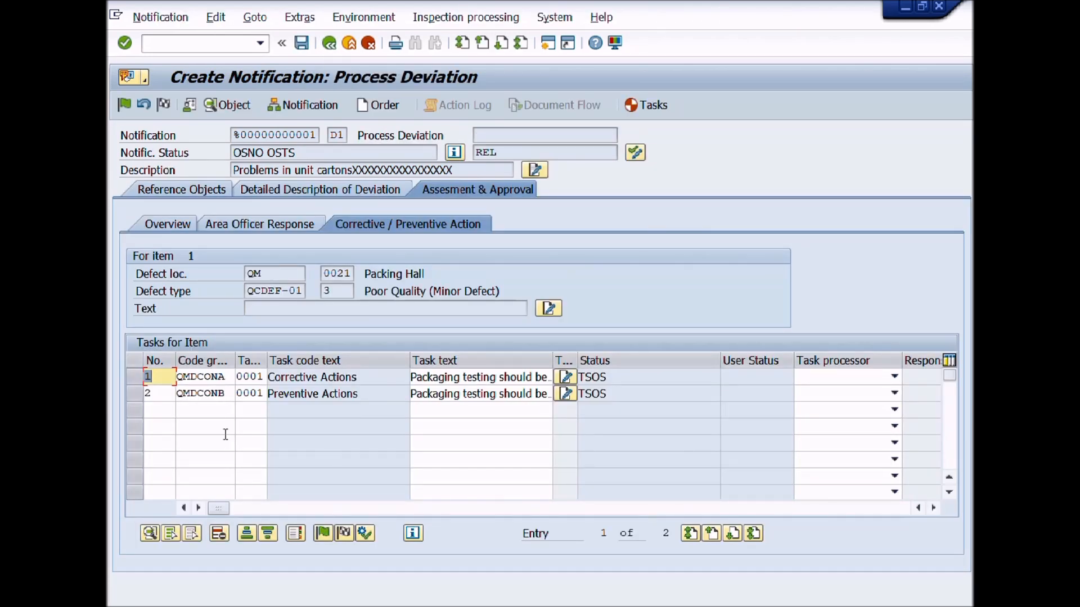
Refresh the task statuses to TSRL and save the notification
click(147, 377)
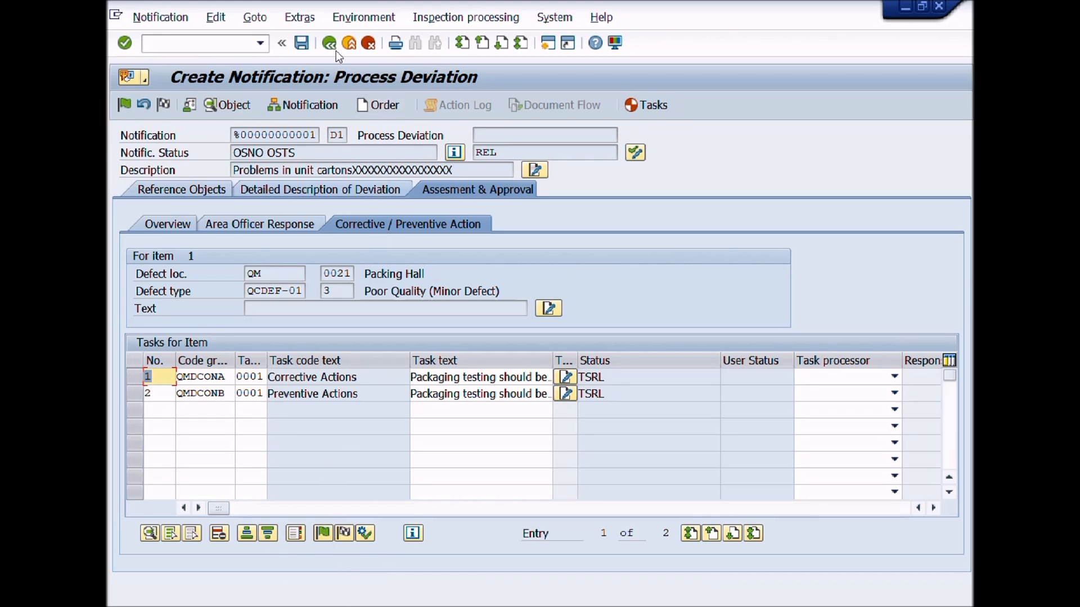
mouse_move(301, 43)
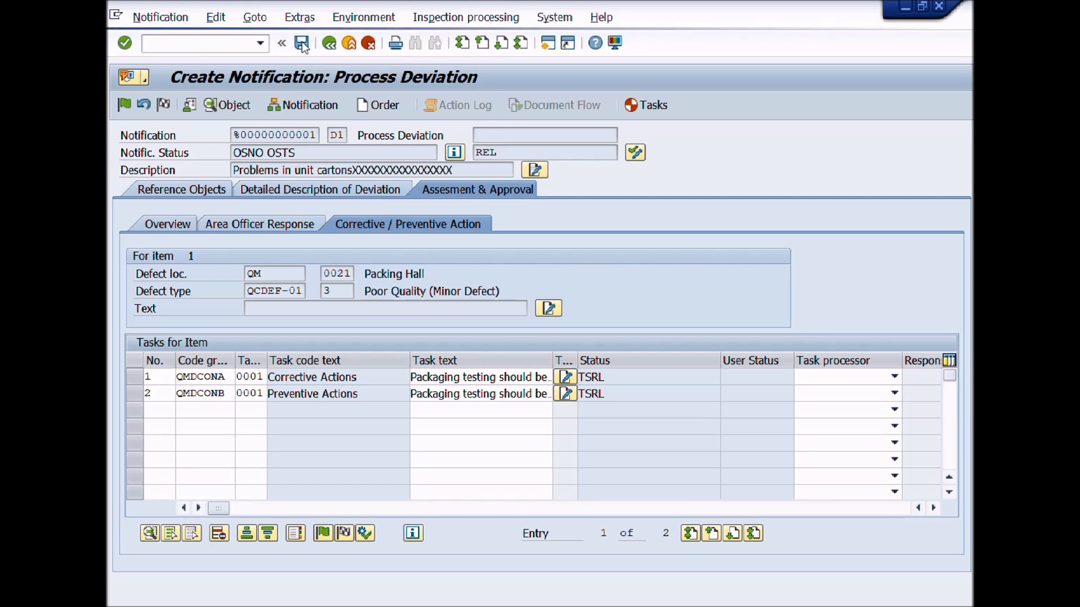
click(329, 43)
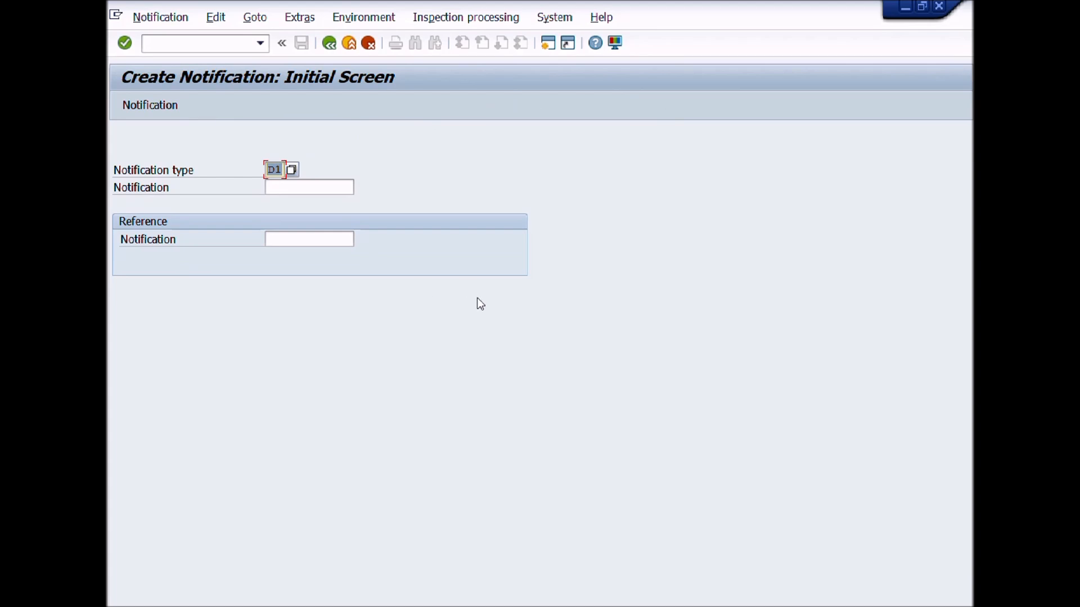
mouse_move(590, 358)
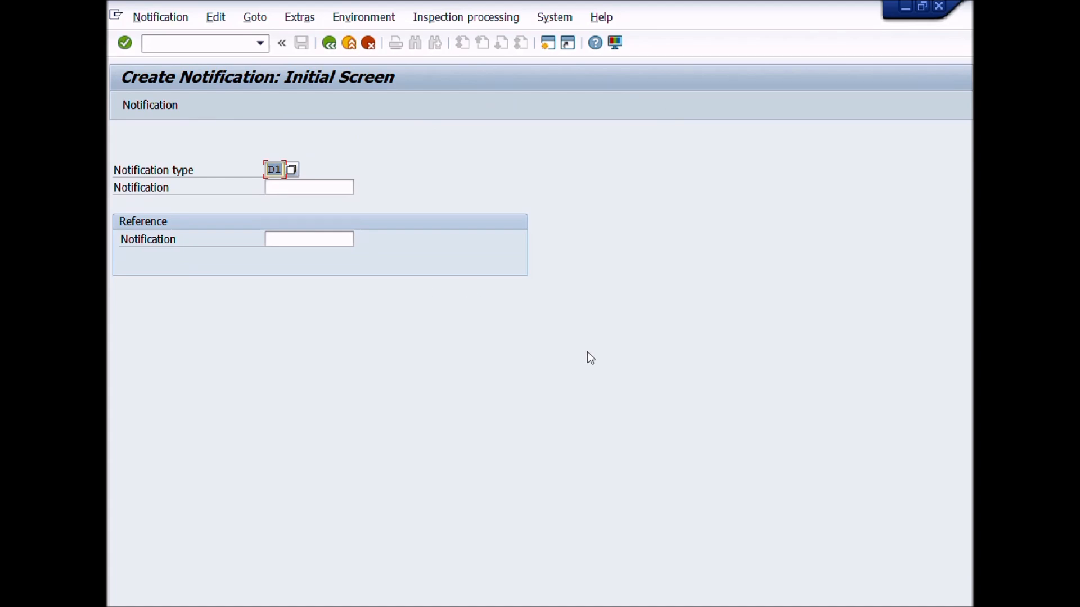